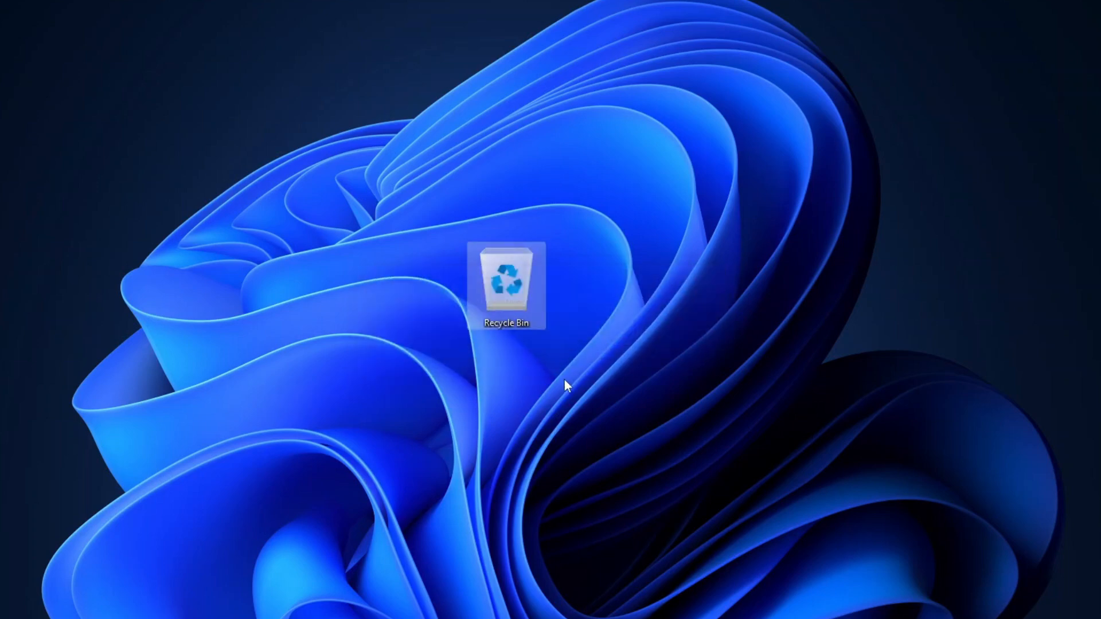
{"action": "mouse_move", "coordinate": [525, 286]}
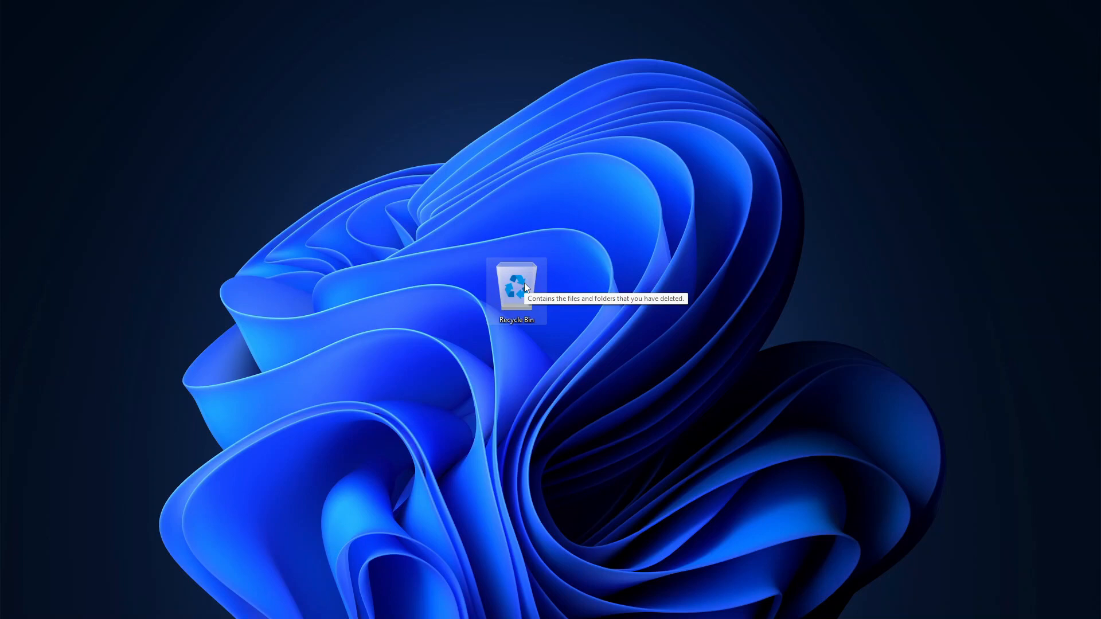
Open the Recycle Bin from the desktop to check its contents.
{"action": "double_click", "coordinate": [516, 292]}
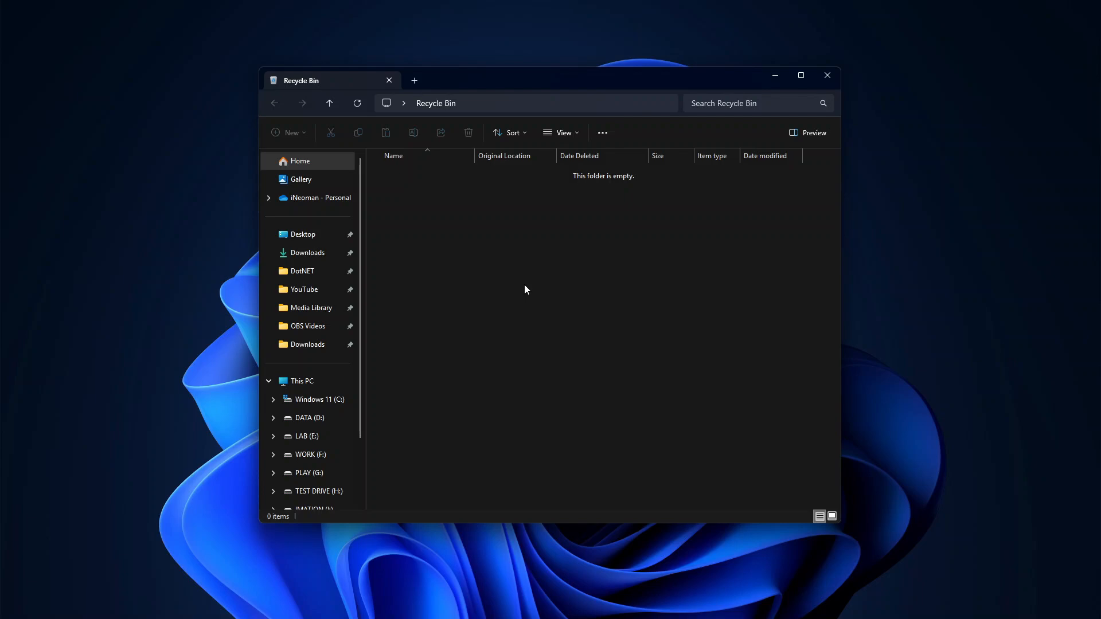
{"action": "mouse_move", "coordinate": [585, 11]}
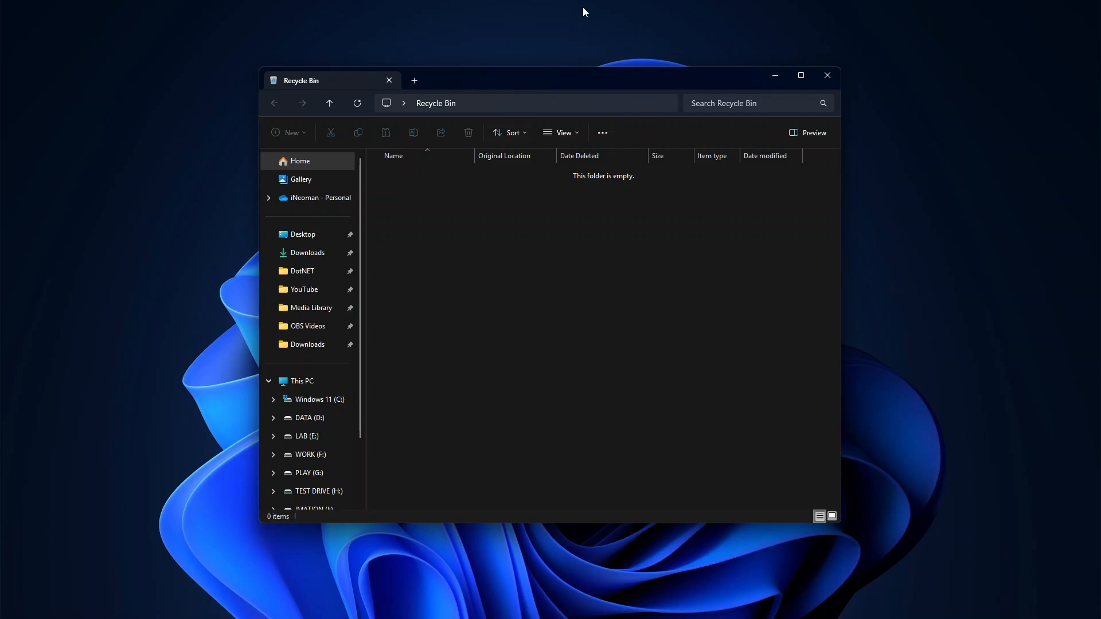
{"action": "left_click", "coordinate": [828, 76]}
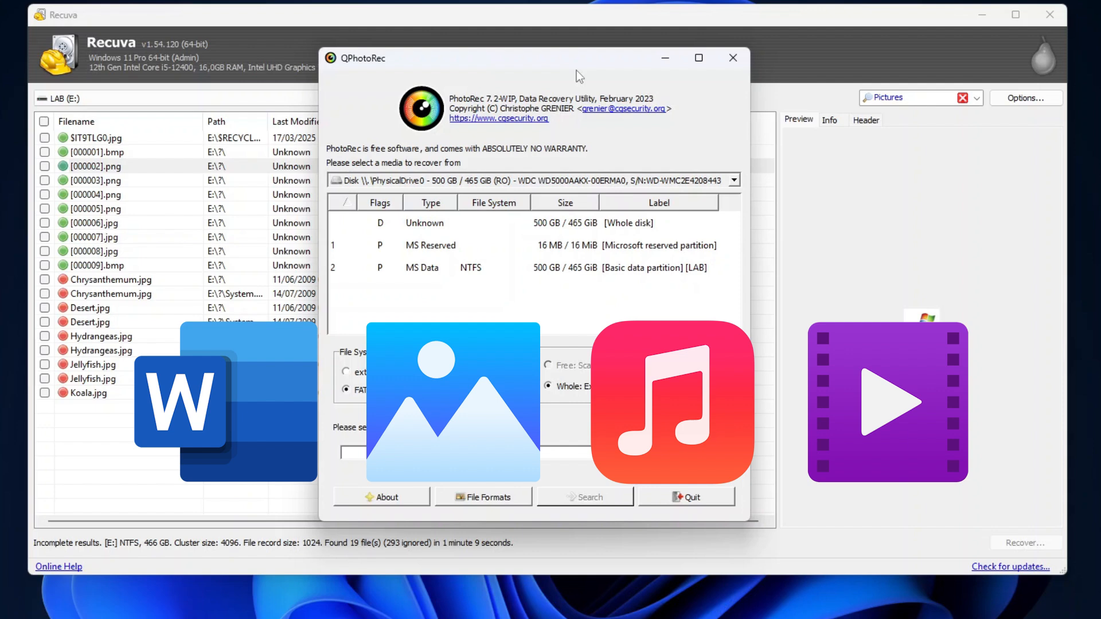
{"action": "left_click", "coordinate": [732, 57]}
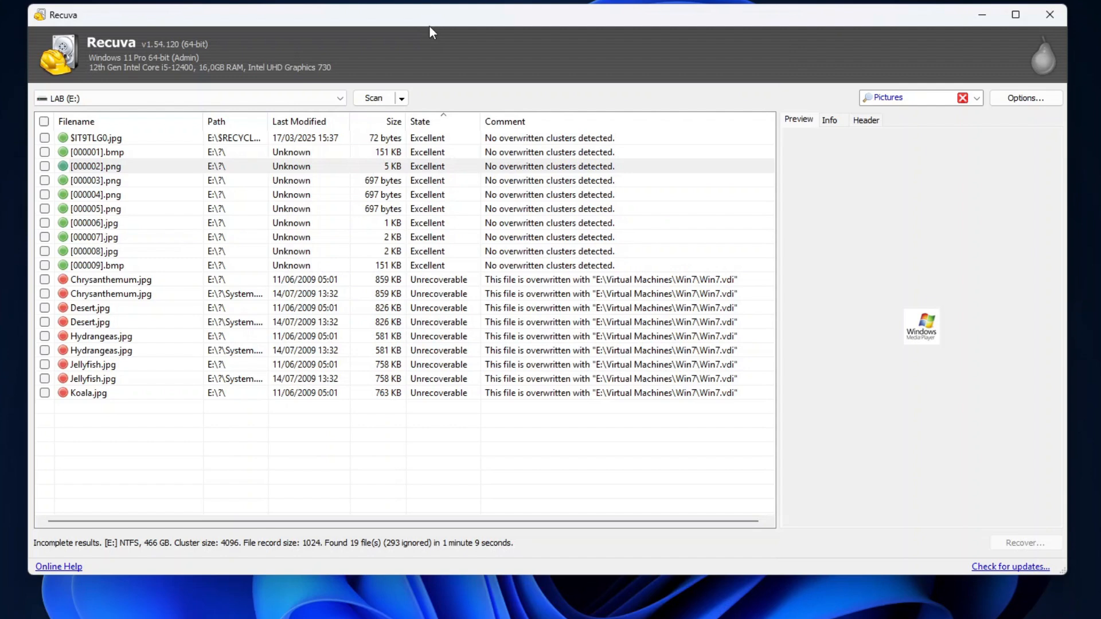
{"action": "mouse_move", "coordinate": [434, 379]}
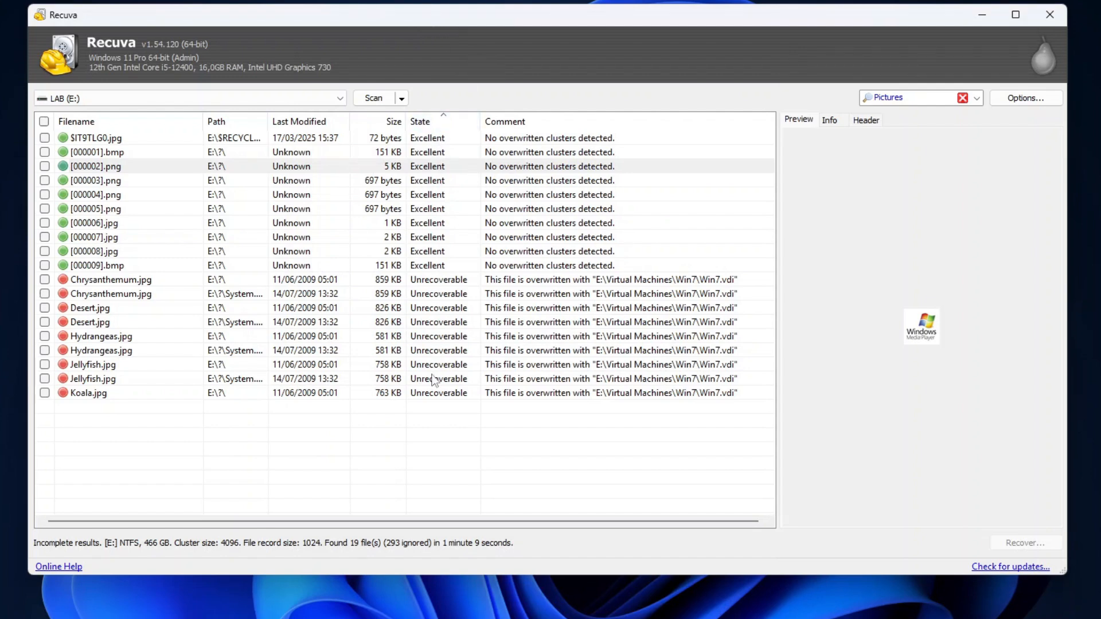
{"action": "left_click", "coordinate": [101, 138]}
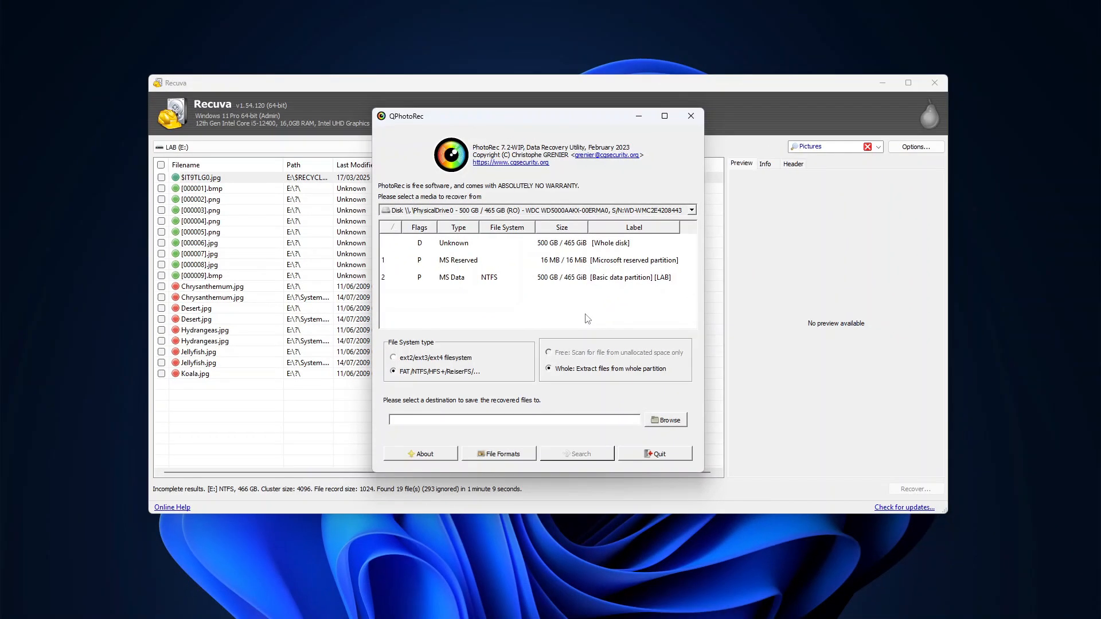
{"action": "left_click", "coordinate": [690, 116]}
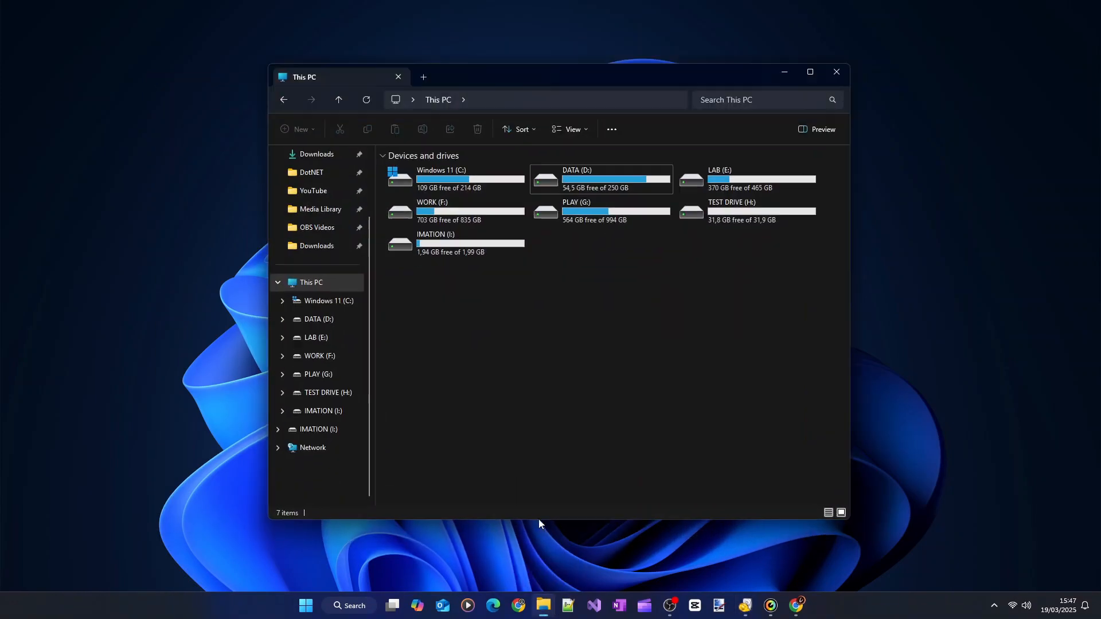
{"action": "mouse_move", "coordinate": [613, 383]}
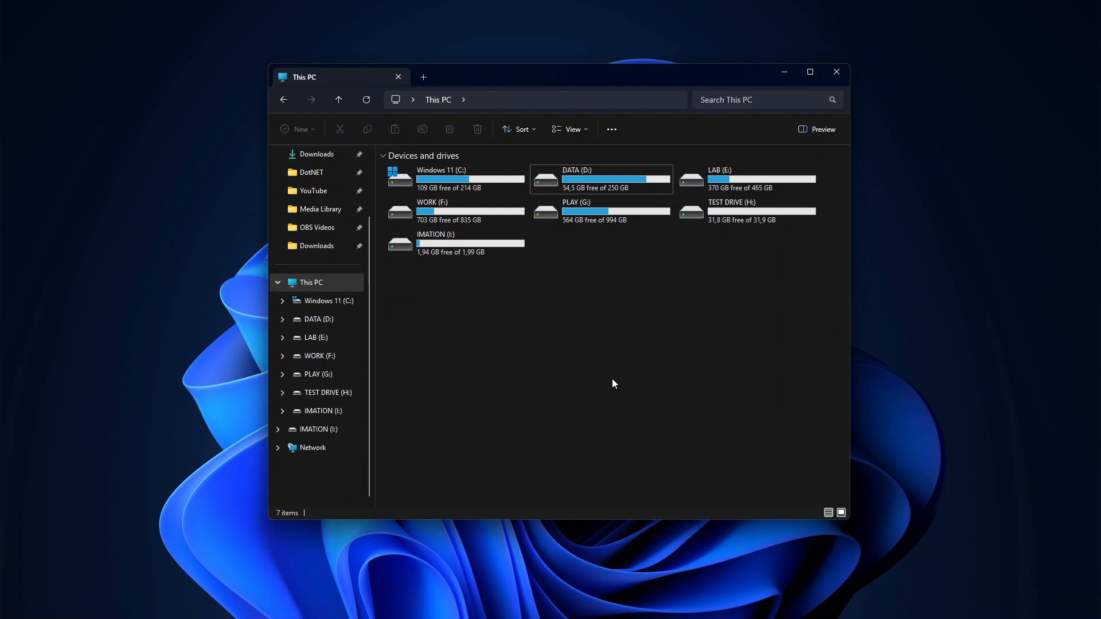
{"action": "mouse_move", "coordinate": [459, 248]}
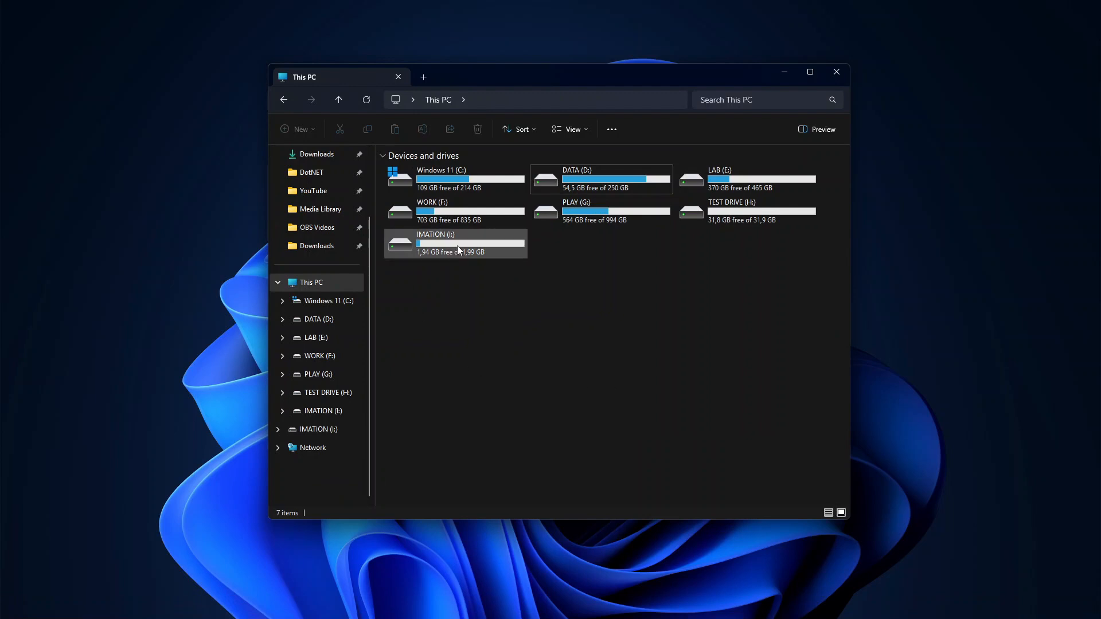
View the IMATION (I:) USB drive's properties (NTFS, 1.94 GB free) and close them unchanged.
{"action": "left_click", "coordinate": [454, 243]}
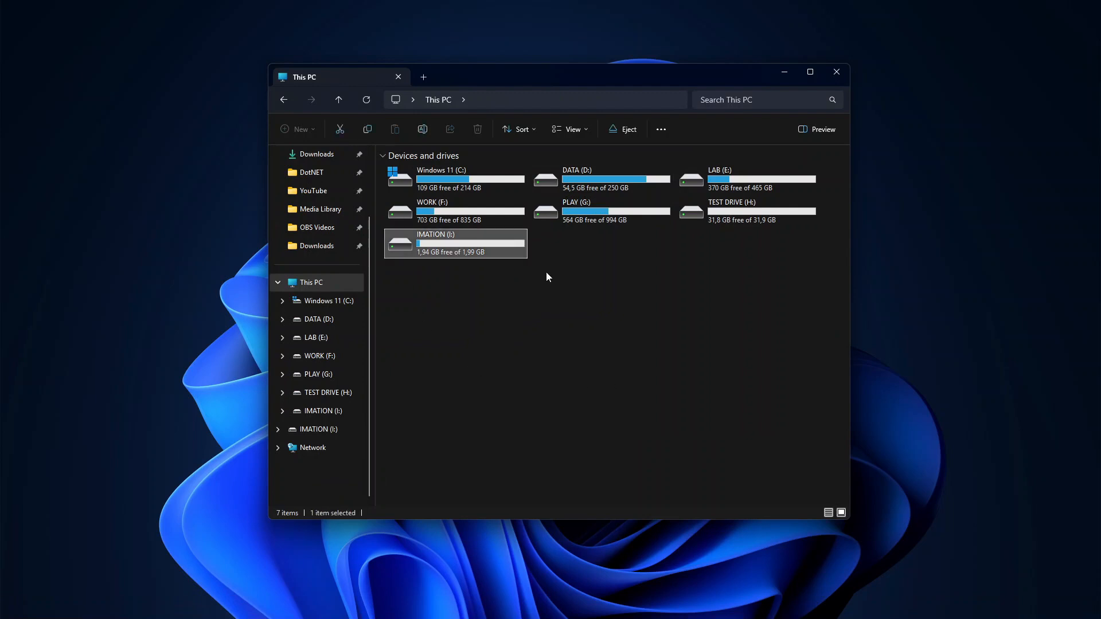
{"action": "left_click", "coordinate": [746, 211]}
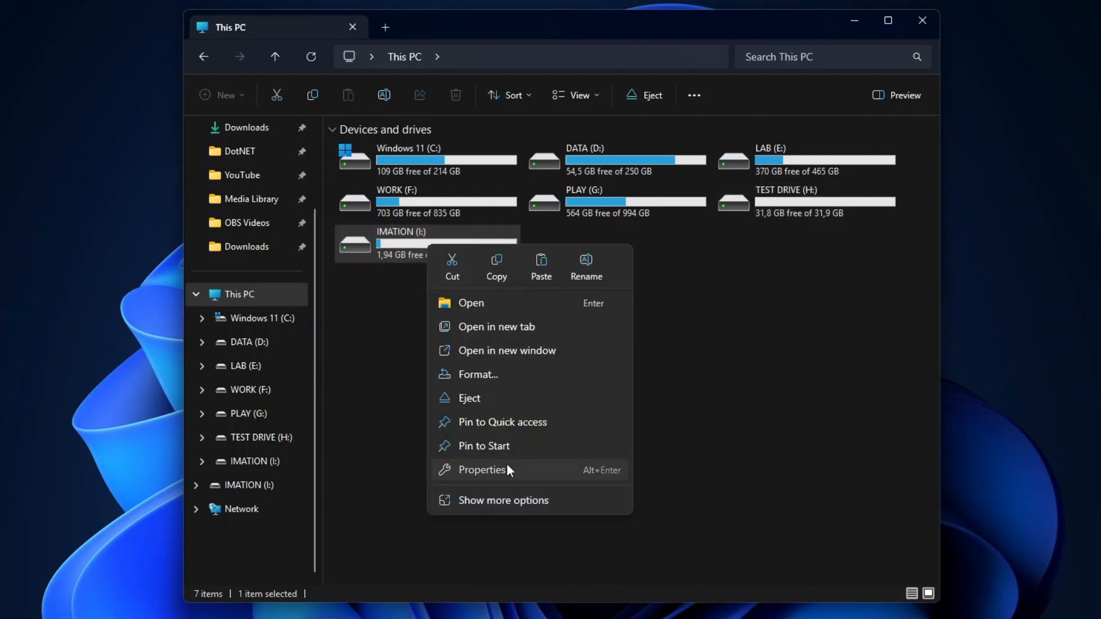
{"action": "left_click", "coordinate": [482, 470]}
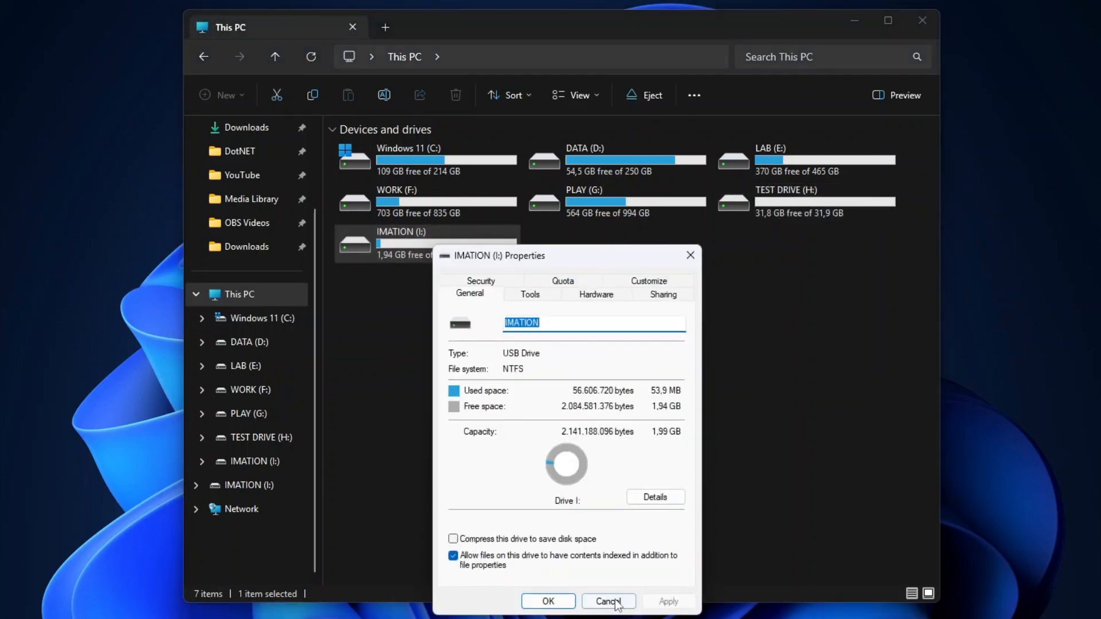
{"action": "left_click", "coordinate": [608, 601]}
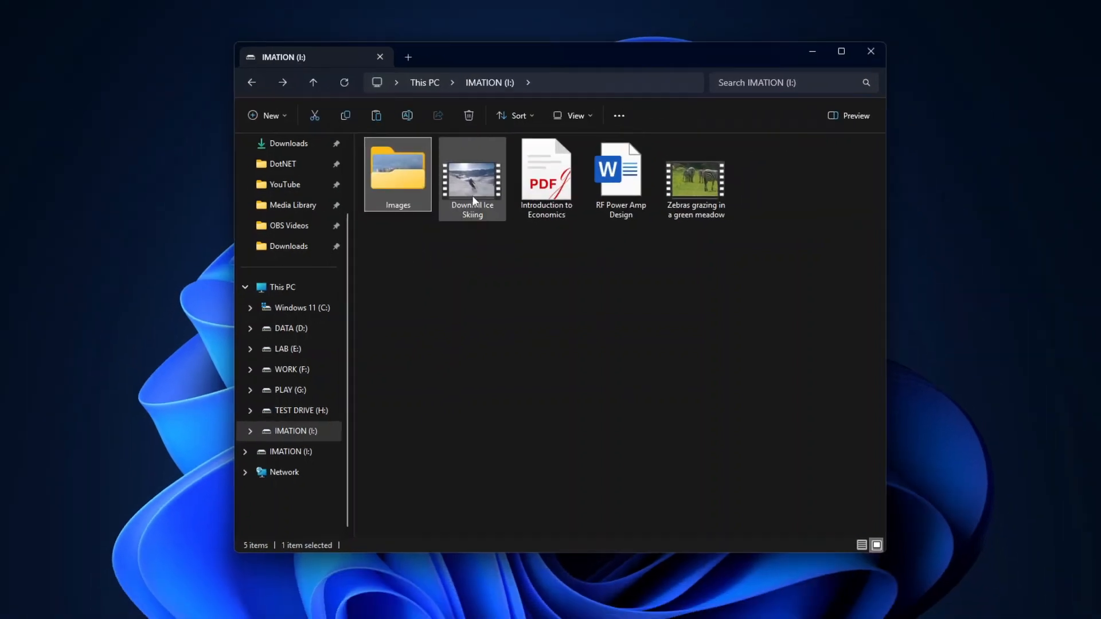
Preview the Downhill Ice Skiing video and Introduction to Economics PDF, then minimize Explorer.
{"action": "double_click", "coordinate": [620, 172]}
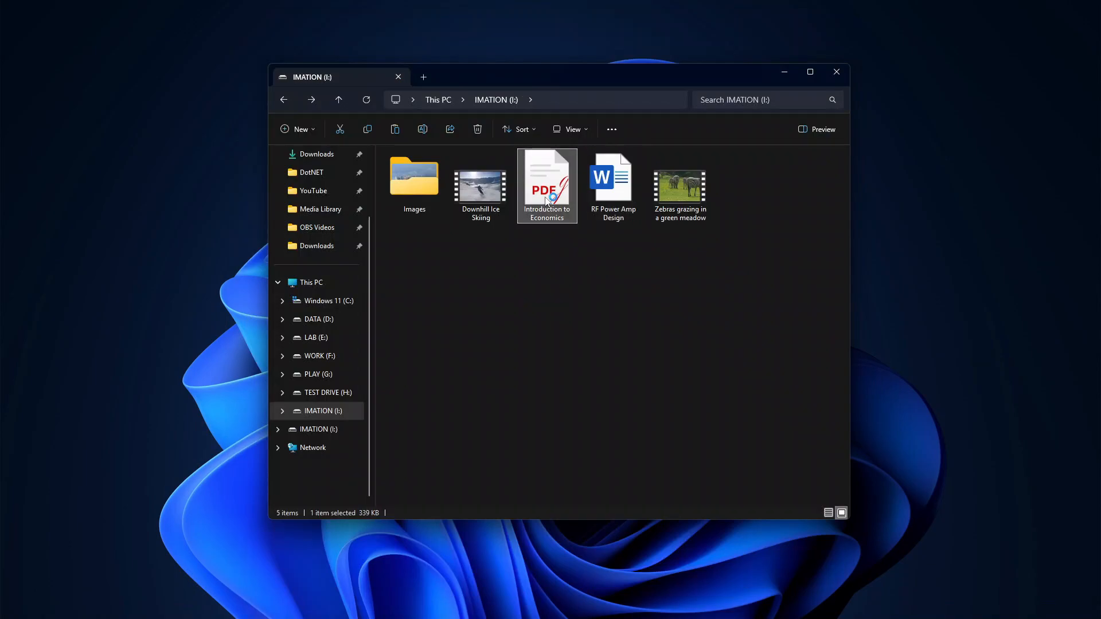
{"action": "double_click", "coordinate": [546, 183]}
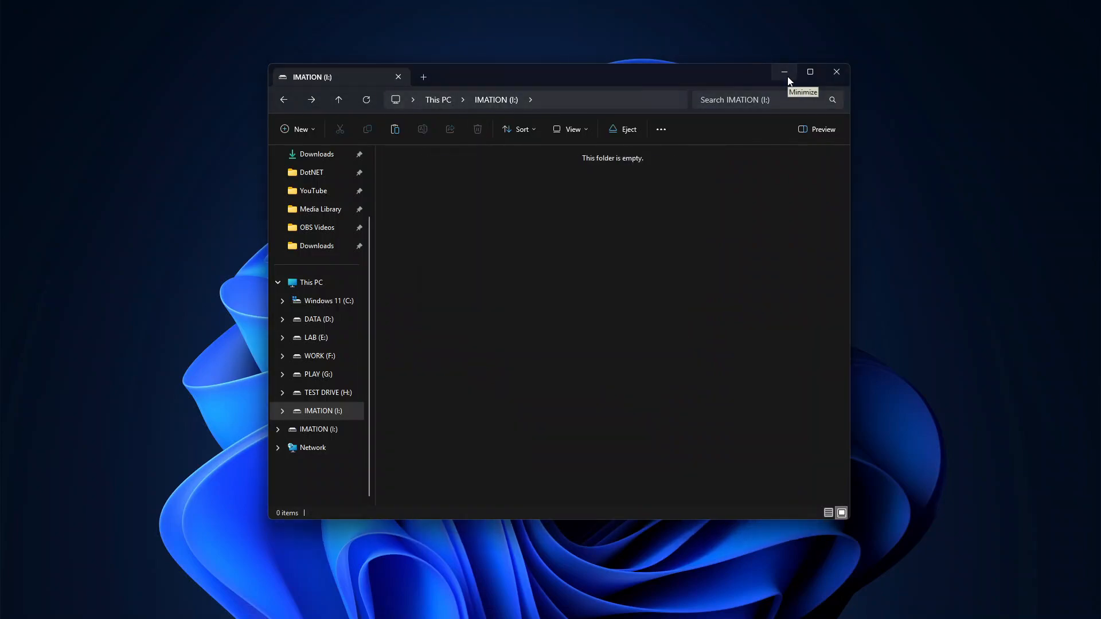
{"action": "left_click", "coordinate": [784, 71]}
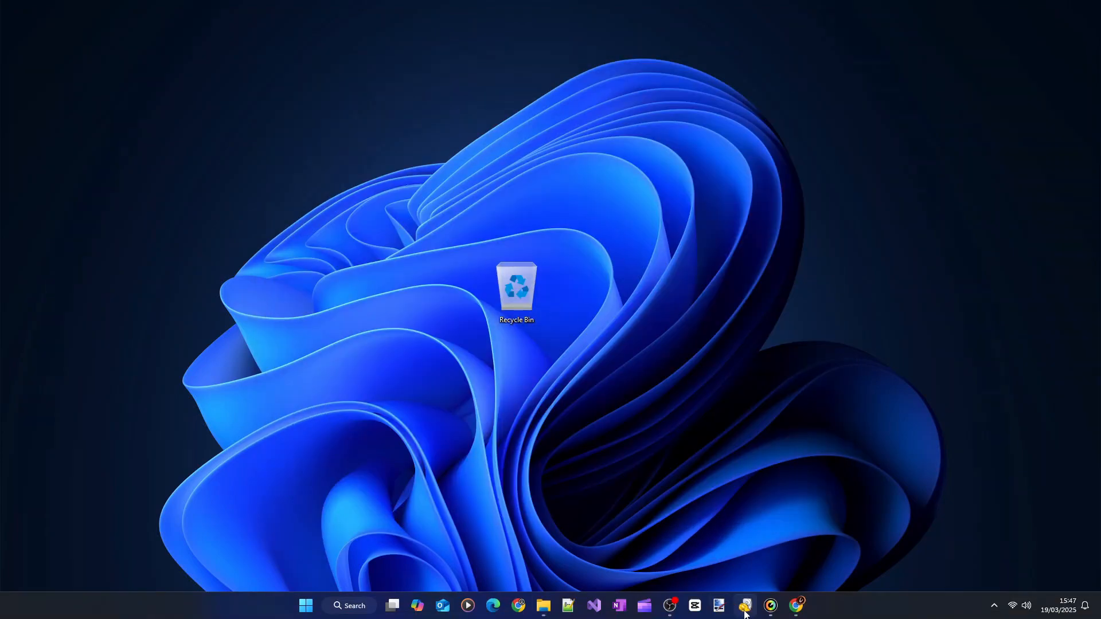
Clear Recuva's Pictures filter and enable Deep Scan in the Actions options.
{"action": "left_click", "coordinate": [748, 605]}
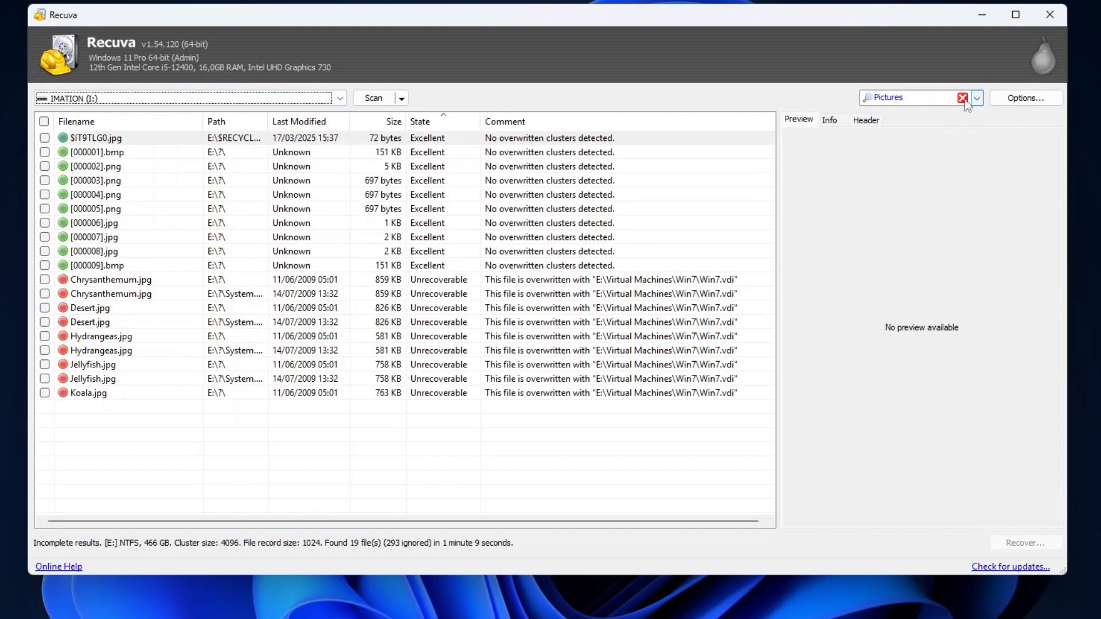
{"action": "left_click", "coordinate": [961, 97]}
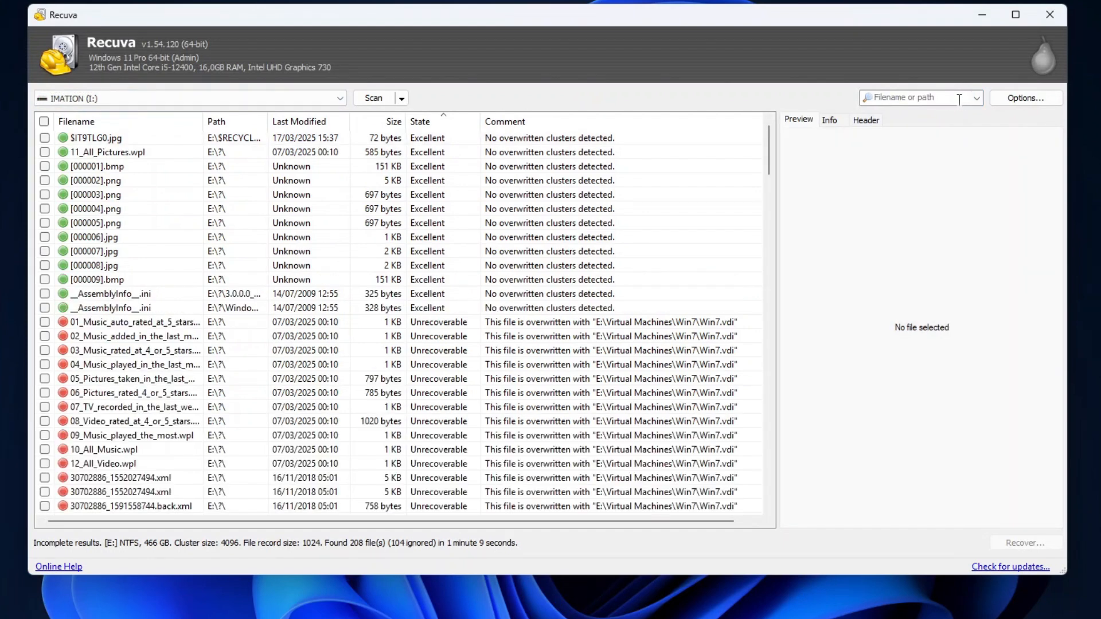
{"action": "left_click", "coordinate": [1025, 98]}
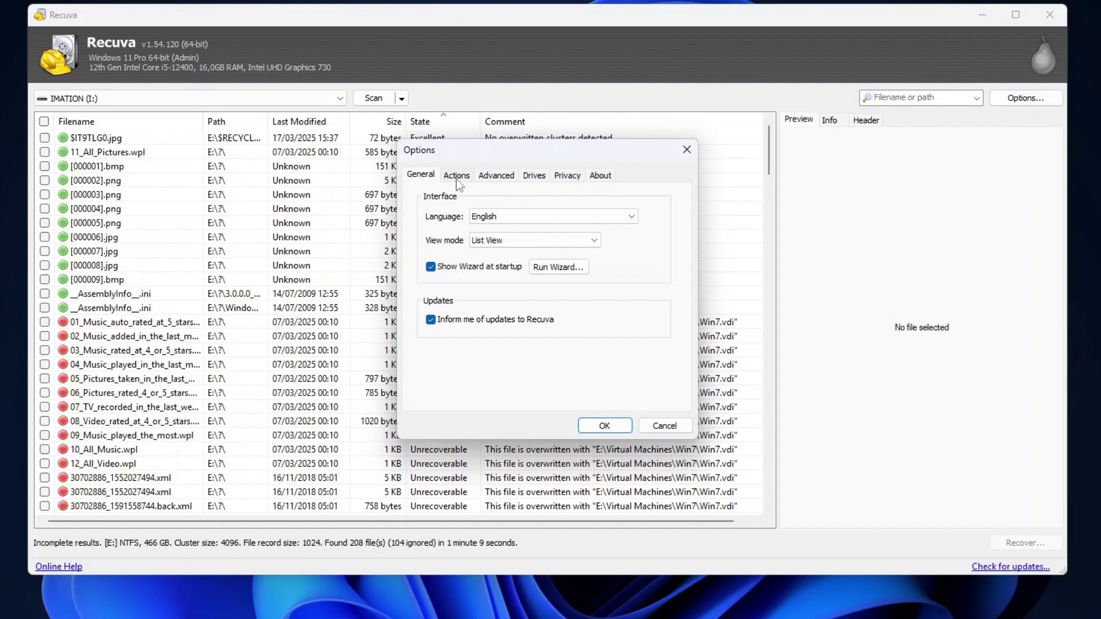
{"action": "left_click", "coordinate": [456, 174]}
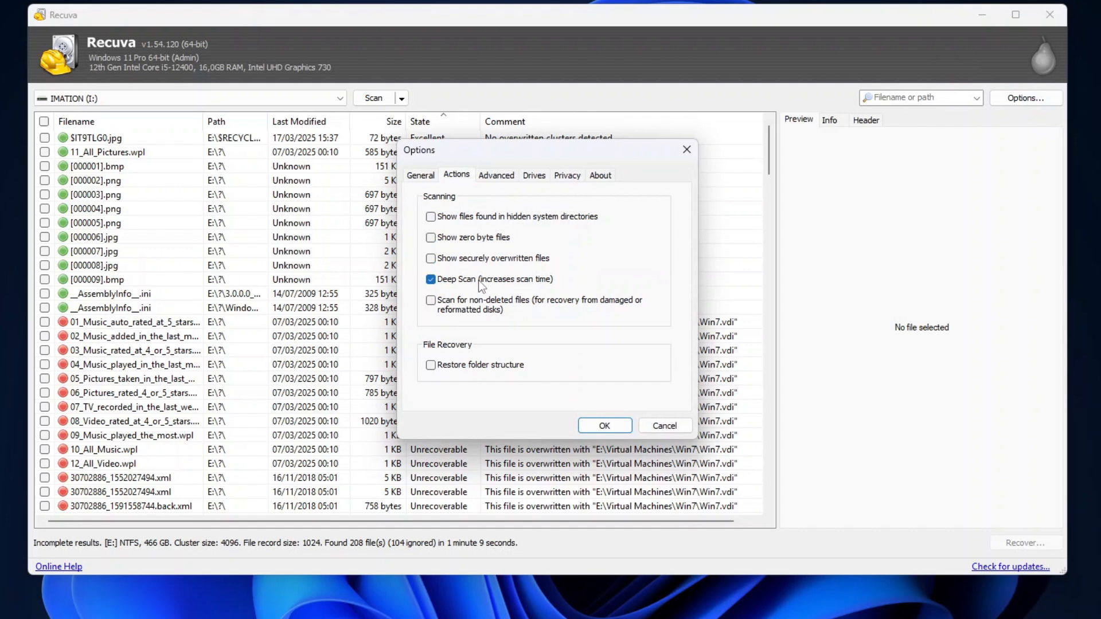
{"action": "left_click", "coordinate": [605, 425]}
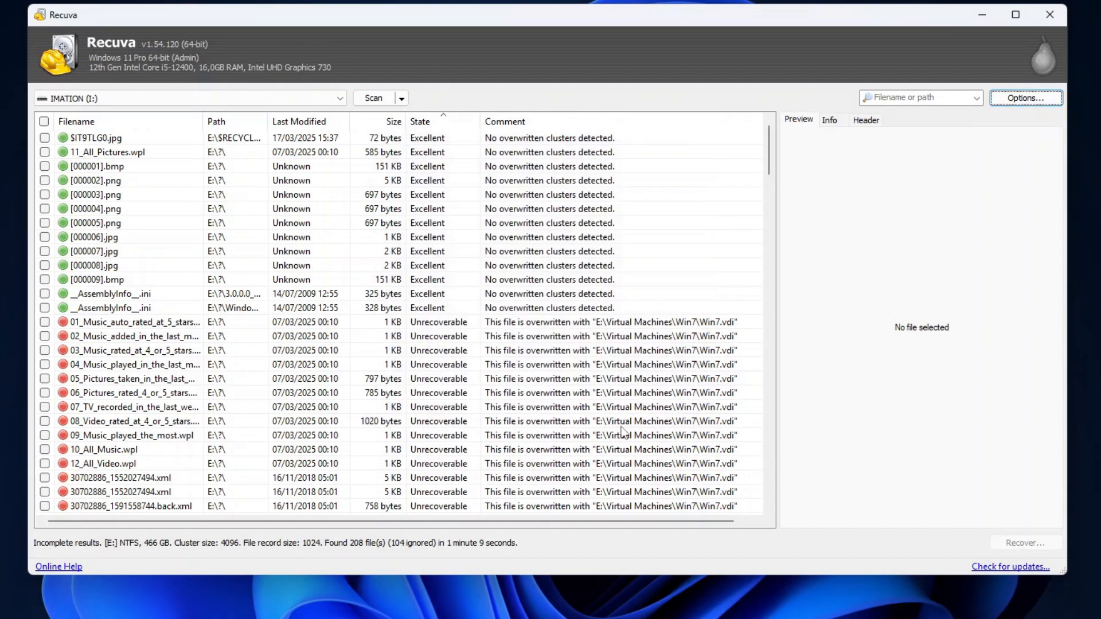
Start the Scan Files deep scan of the IMATION (I:) drive.
{"action": "left_click", "coordinate": [401, 98]}
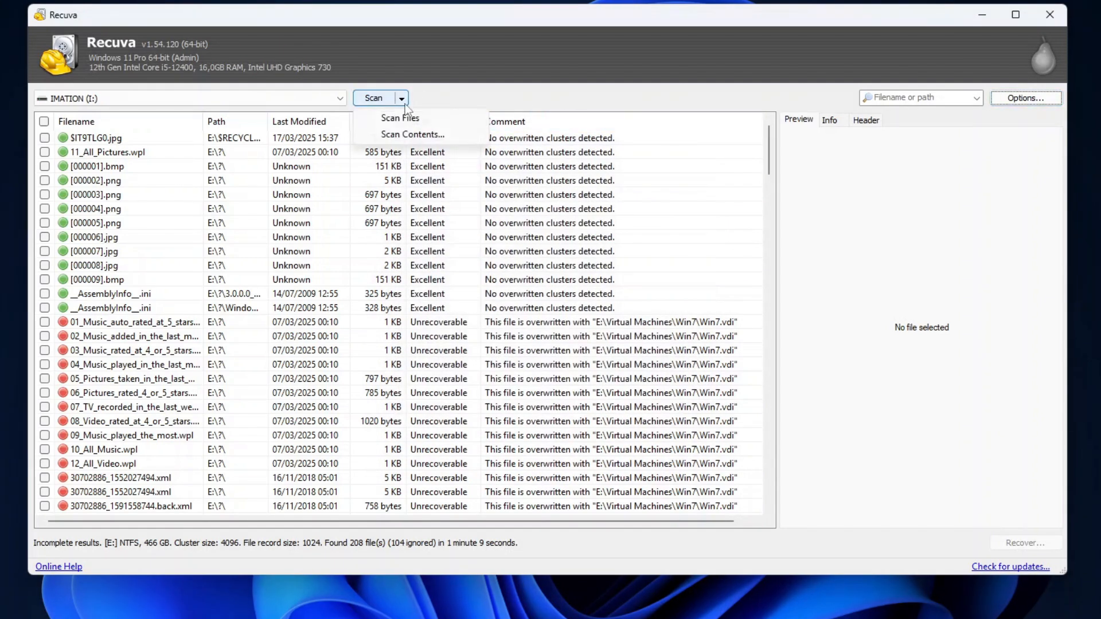
{"action": "left_click", "coordinate": [399, 117]}
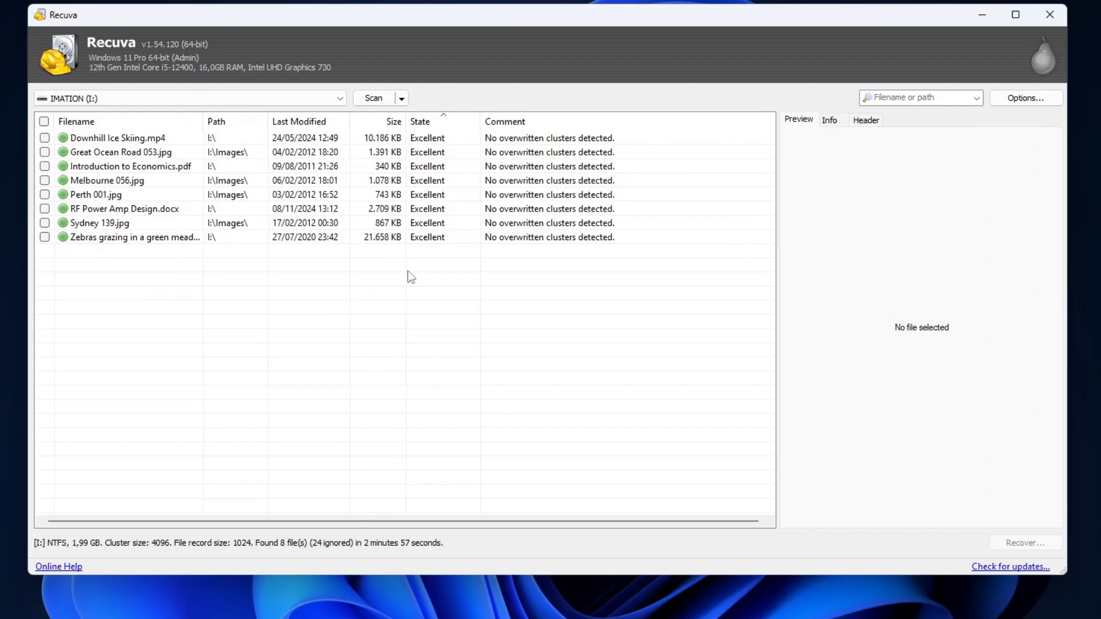
{"action": "mouse_move", "coordinate": [448, 202]}
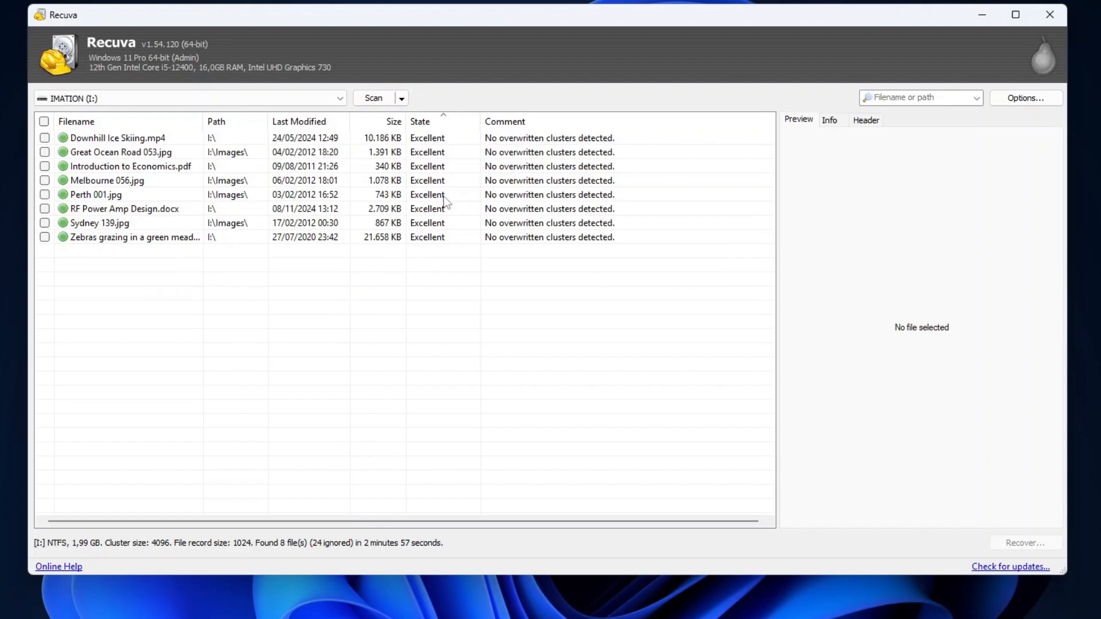
{"action": "mouse_move", "coordinate": [506, 268]}
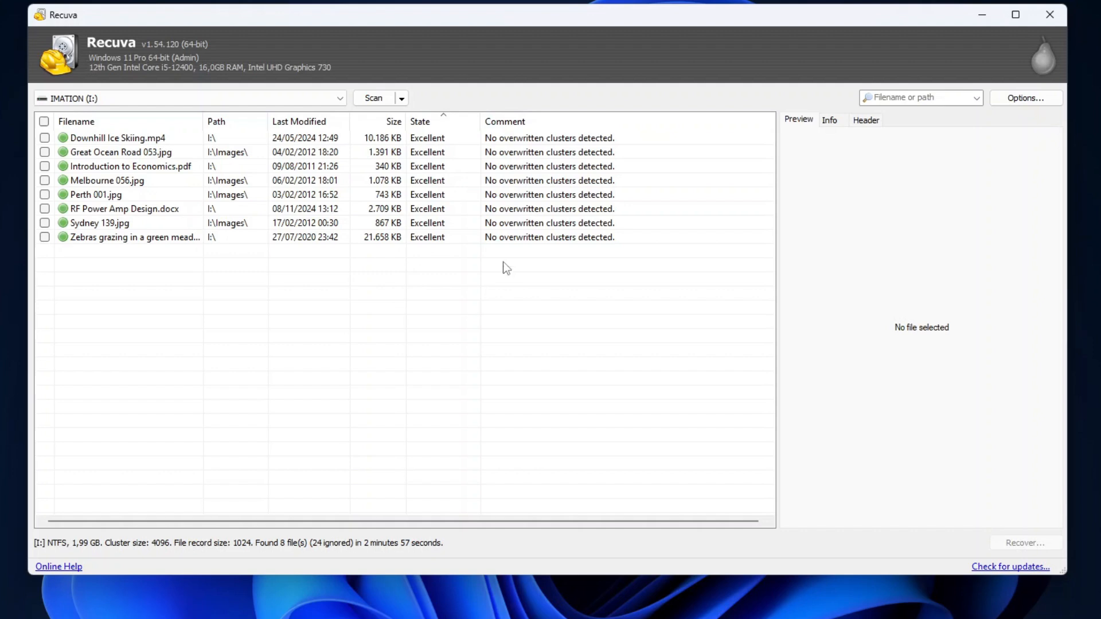
{"action": "mouse_move", "coordinate": [482, 225]}
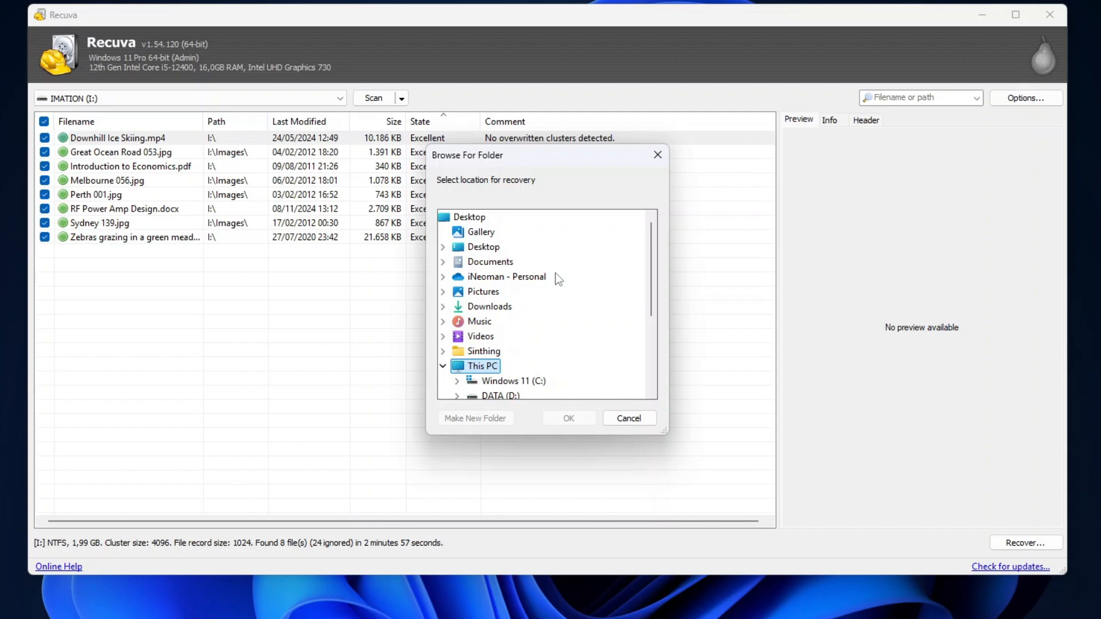
{"action": "mouse_move", "coordinate": [499, 246]}
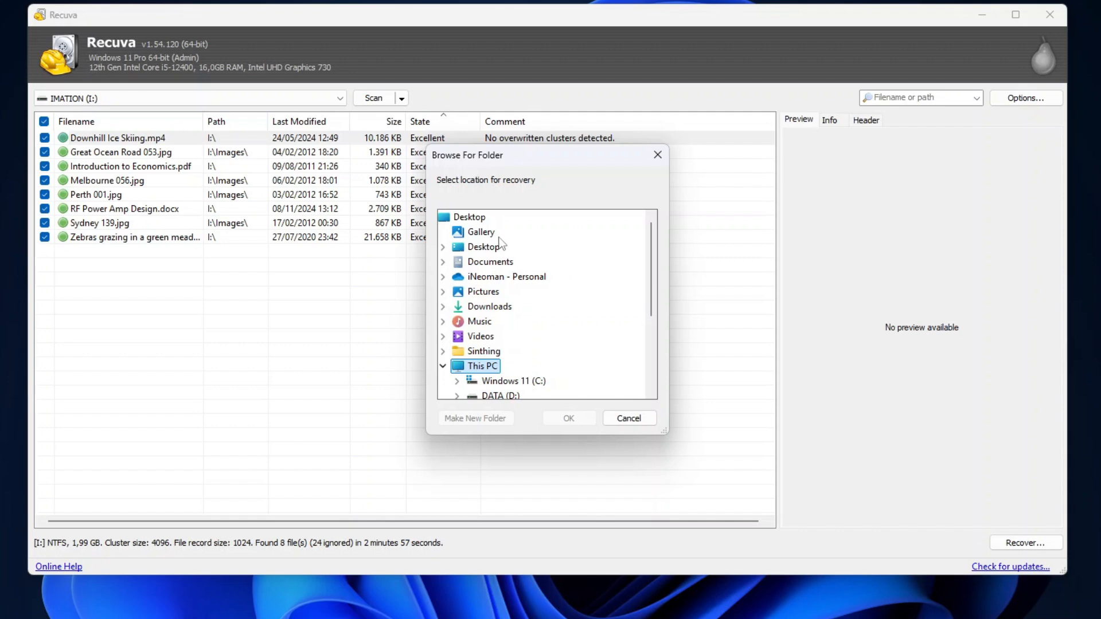
Recover the files into a new Desktop folder named 'Recovered Files' and open it.
{"action": "left_click", "coordinate": [475, 417]}
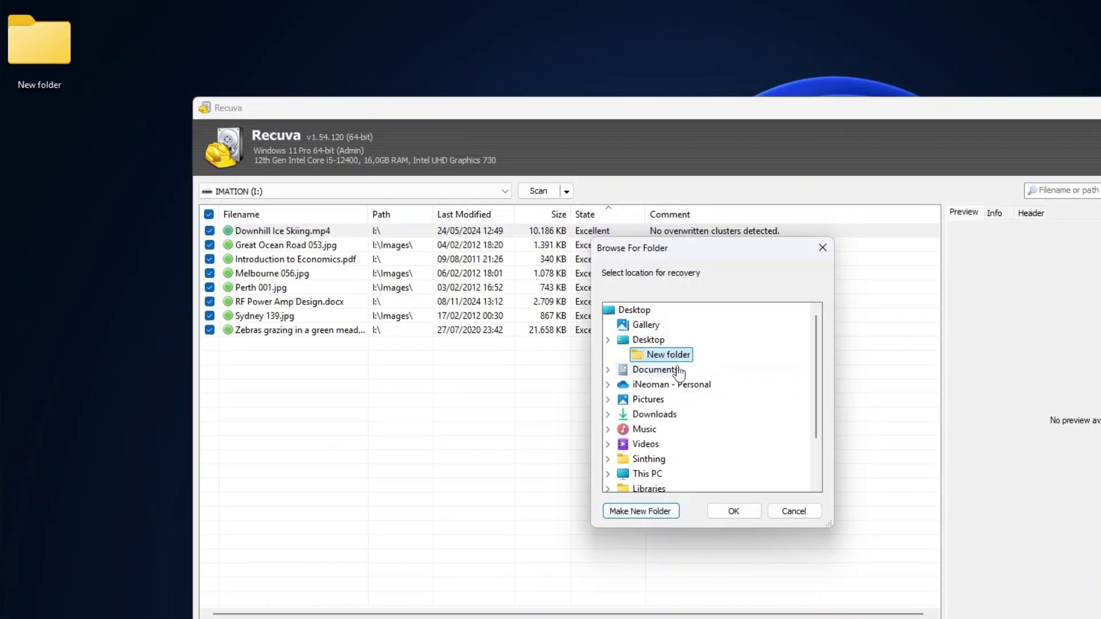
{"action": "double_click", "coordinate": [668, 354]}
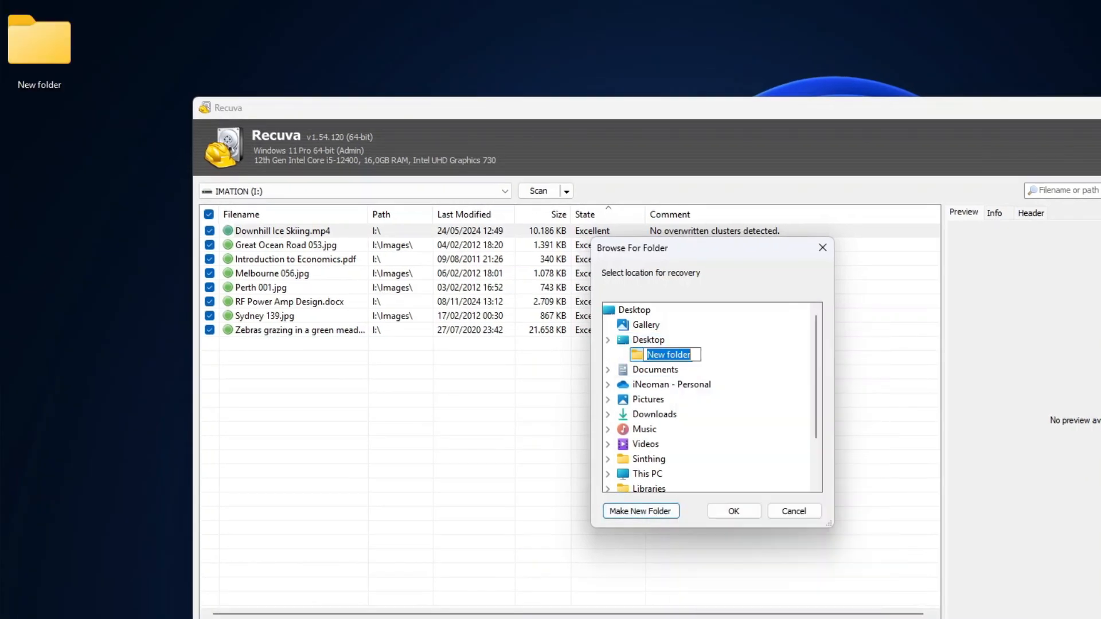
{"action": "type", "text": "Recovered Files"}
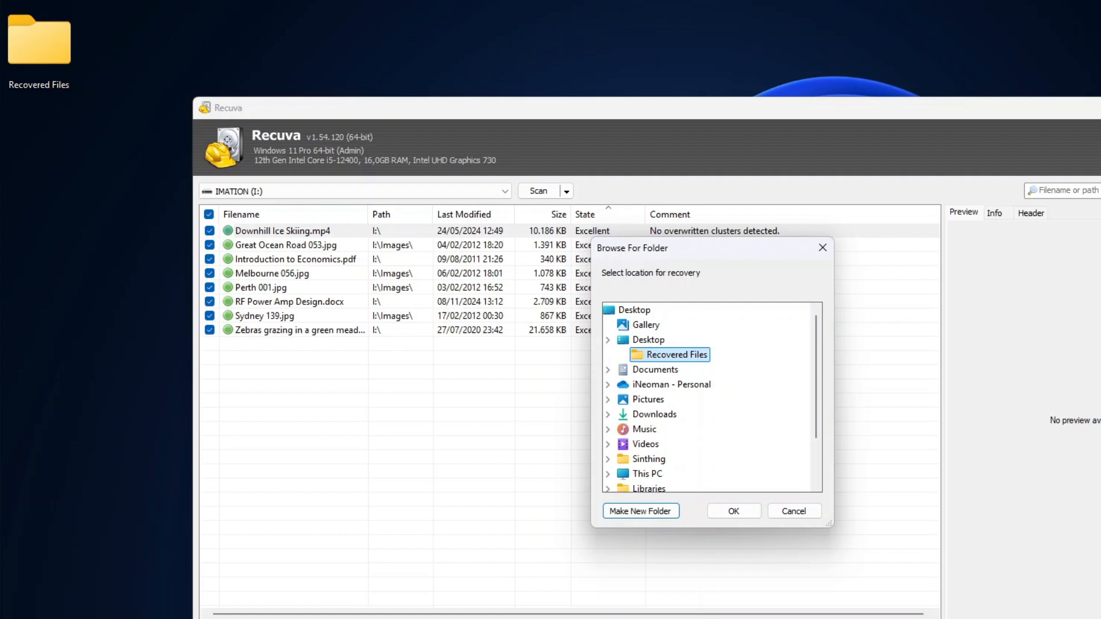
{"action": "left_click", "coordinate": [734, 511]}
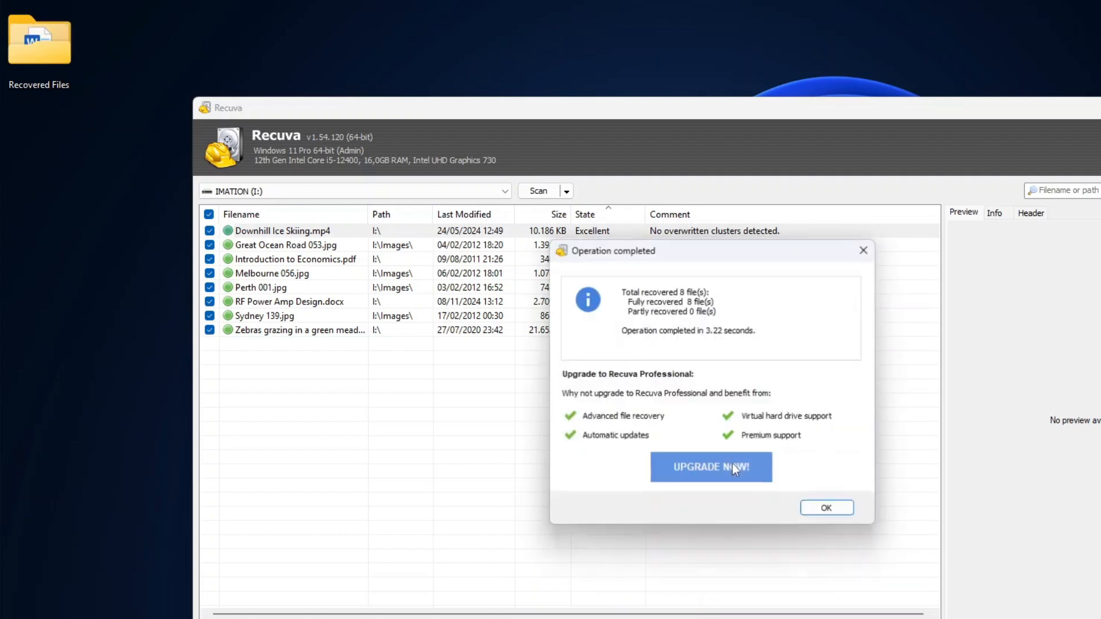
{"action": "left_click", "coordinate": [826, 506]}
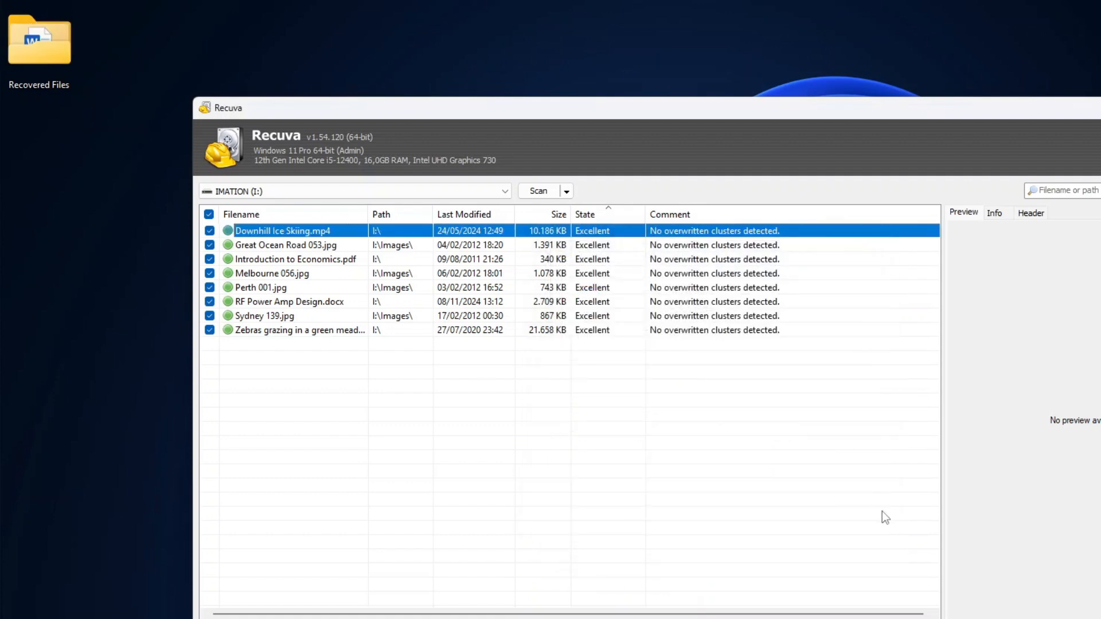
{"action": "double_click", "coordinate": [37, 39]}
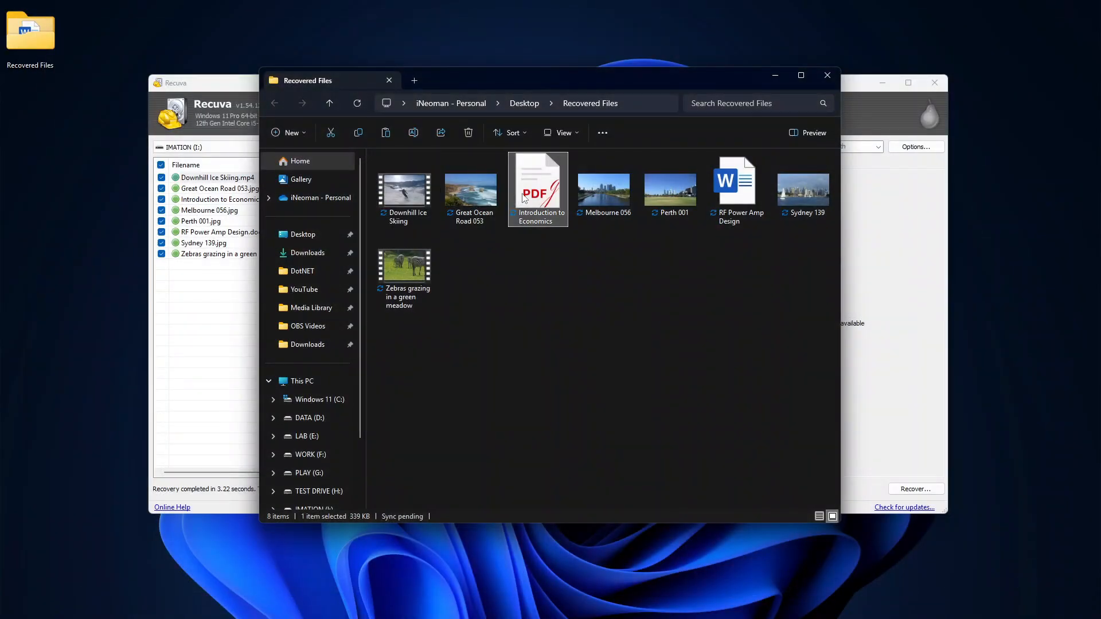
{"action": "mouse_move", "coordinate": [672, 223]}
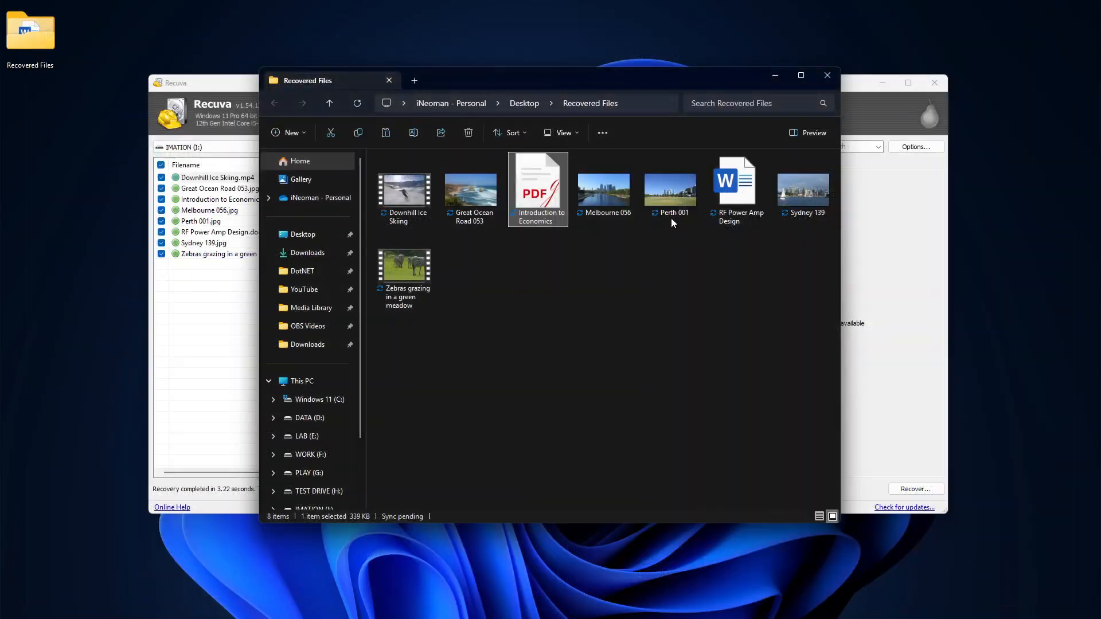
Open the recovered Melbourne 056 photo to verify it is intact.
{"action": "double_click", "coordinate": [735, 179]}
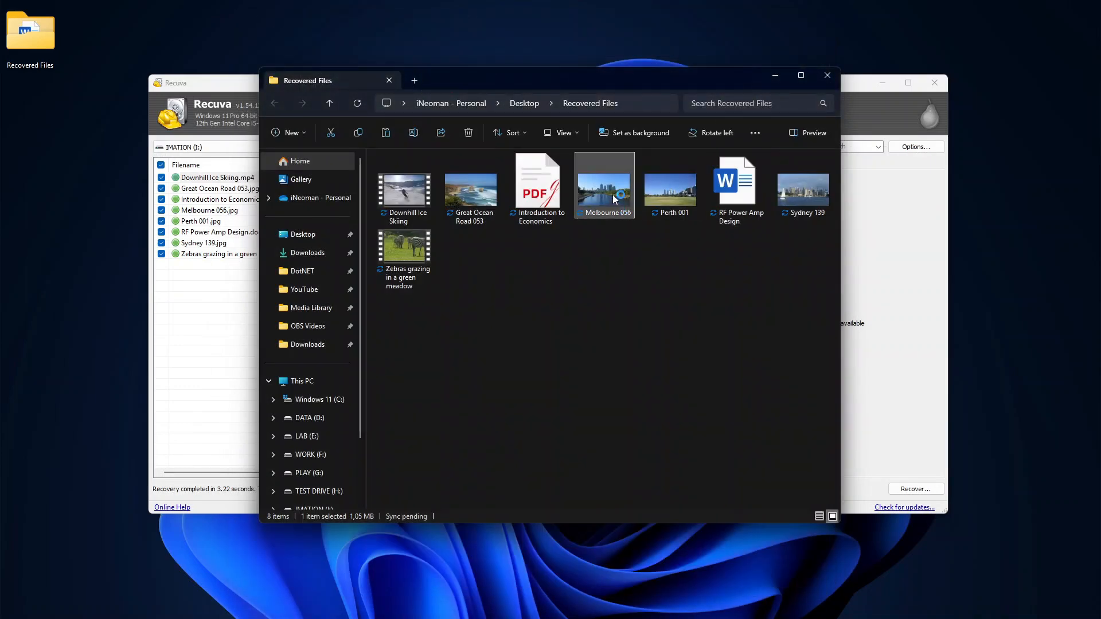
{"action": "mouse_move", "coordinate": [589, 303]}
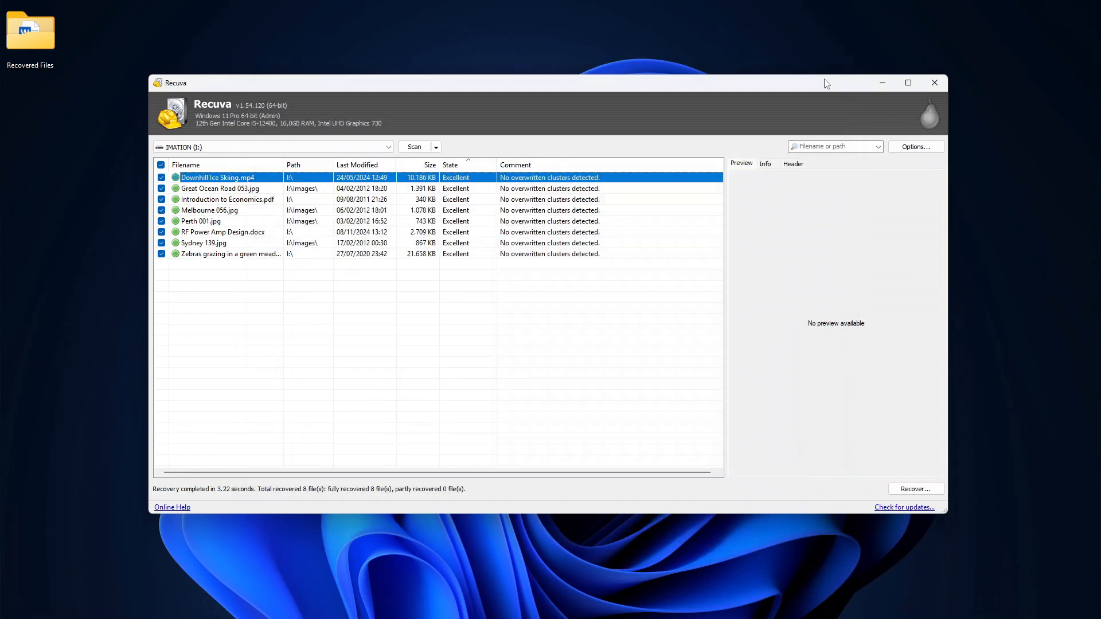
{"action": "mouse_move", "coordinate": [761, 241]}
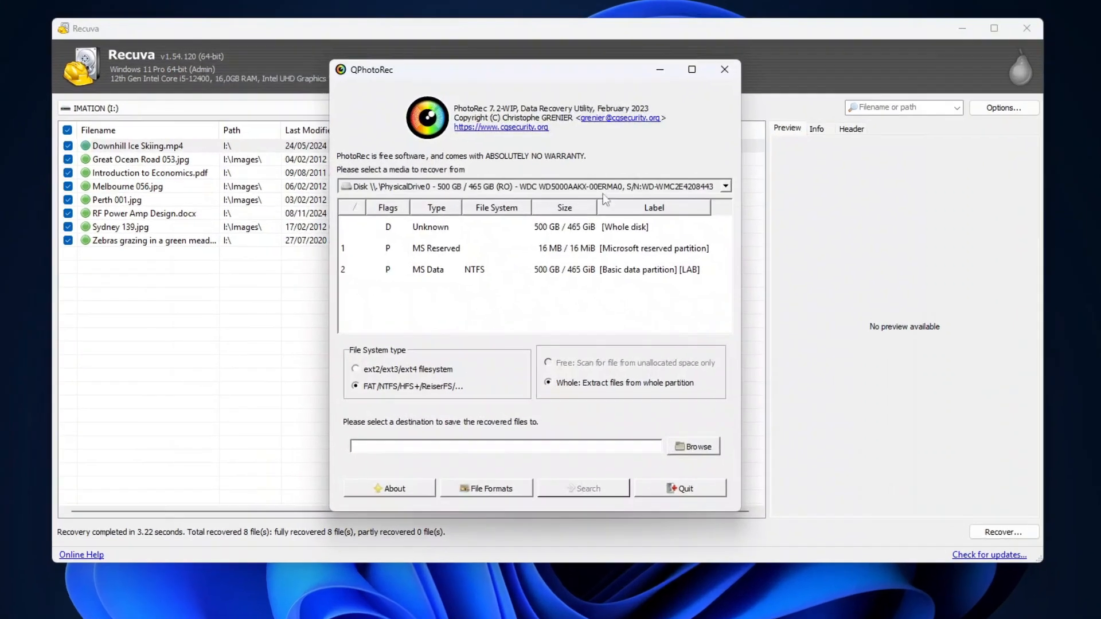
Search PhysicalDrive3 (Imation Flash Drive), whole partition, saving recovered files to the Desktop.
{"action": "left_click", "coordinate": [725, 184]}
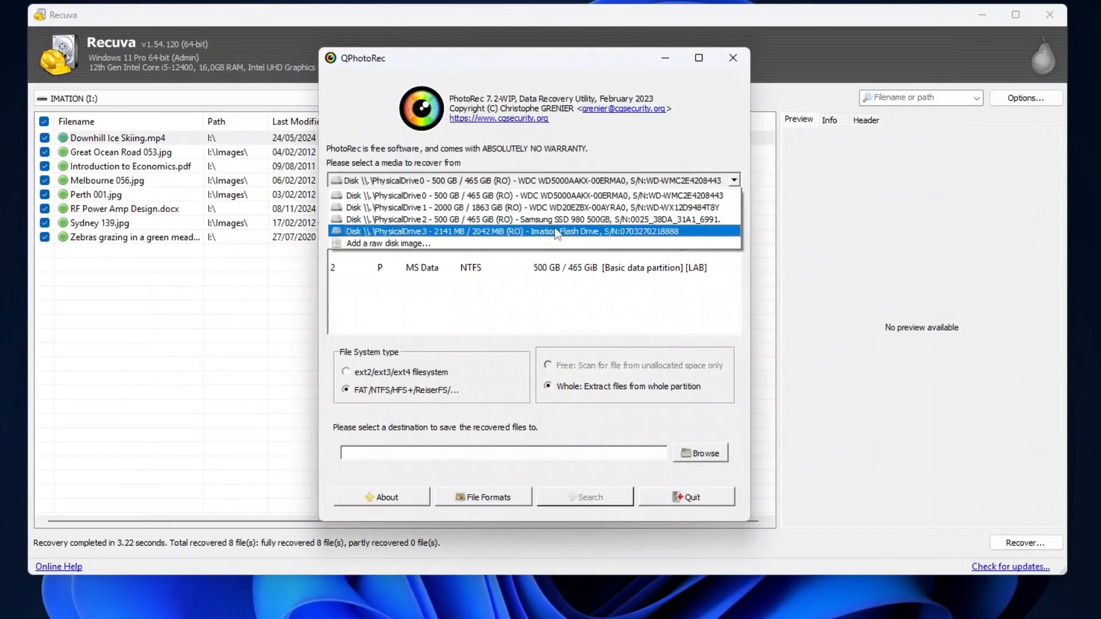
{"action": "left_click", "coordinate": [700, 453]}
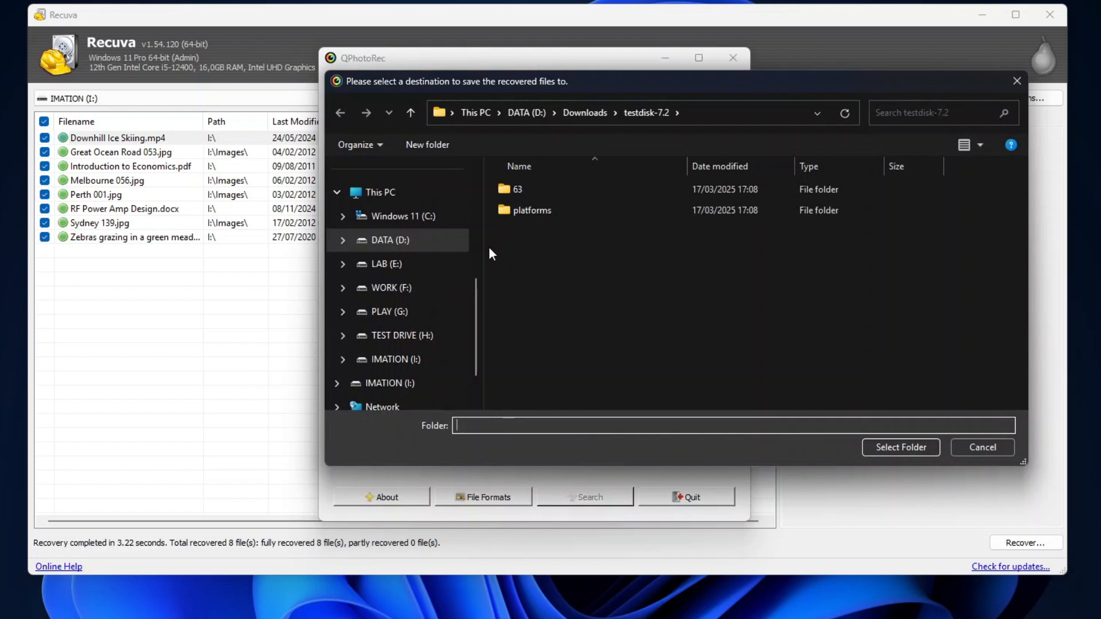
{"action": "left_click", "coordinate": [981, 447]}
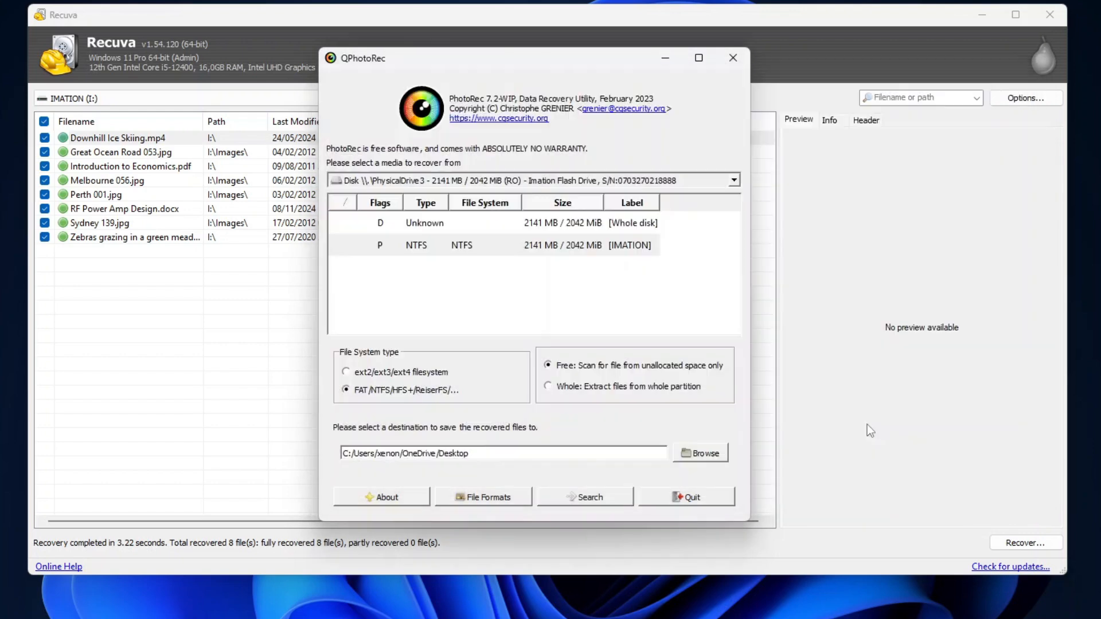
{"action": "left_click", "coordinate": [547, 386]}
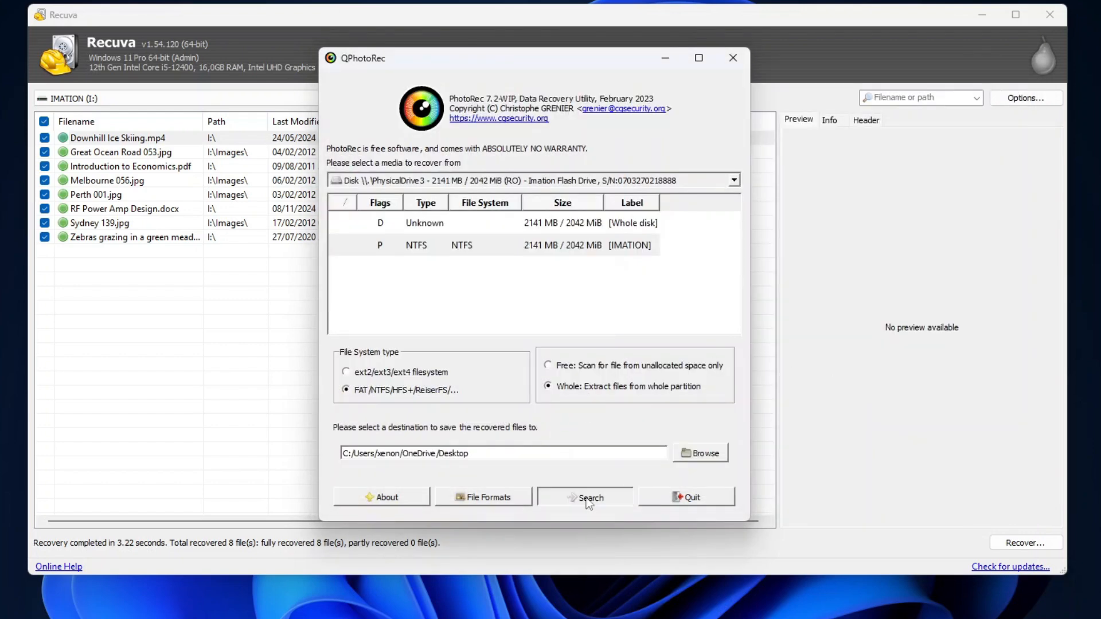
{"action": "left_click", "coordinate": [584, 496]}
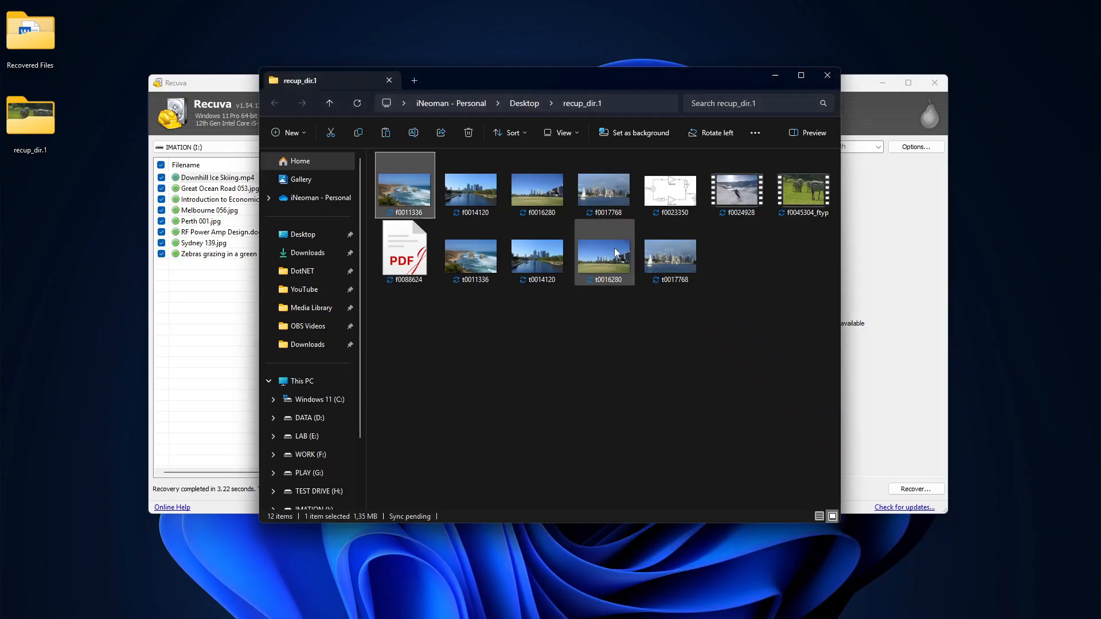
Inspect a recovered photo in recup_dir.1, then close the folder.
{"action": "double_click", "coordinate": [404, 247]}
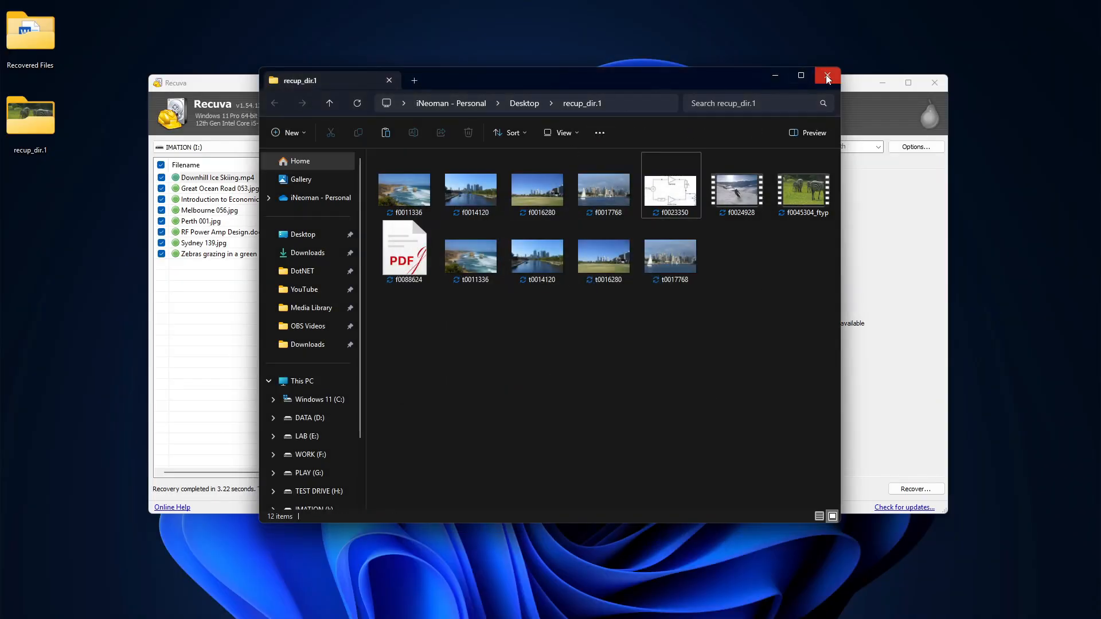
{"action": "left_click", "coordinate": [827, 76]}
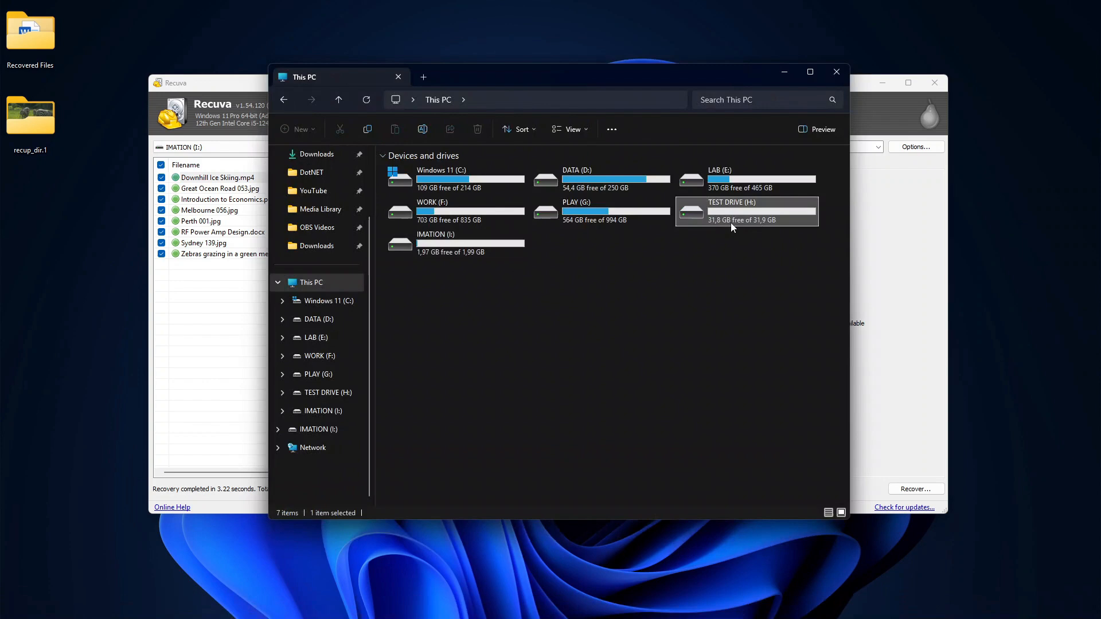
Scan TEST DRIVE (H:) in Recuva for deleted files.
{"action": "double_click", "coordinate": [746, 211]}
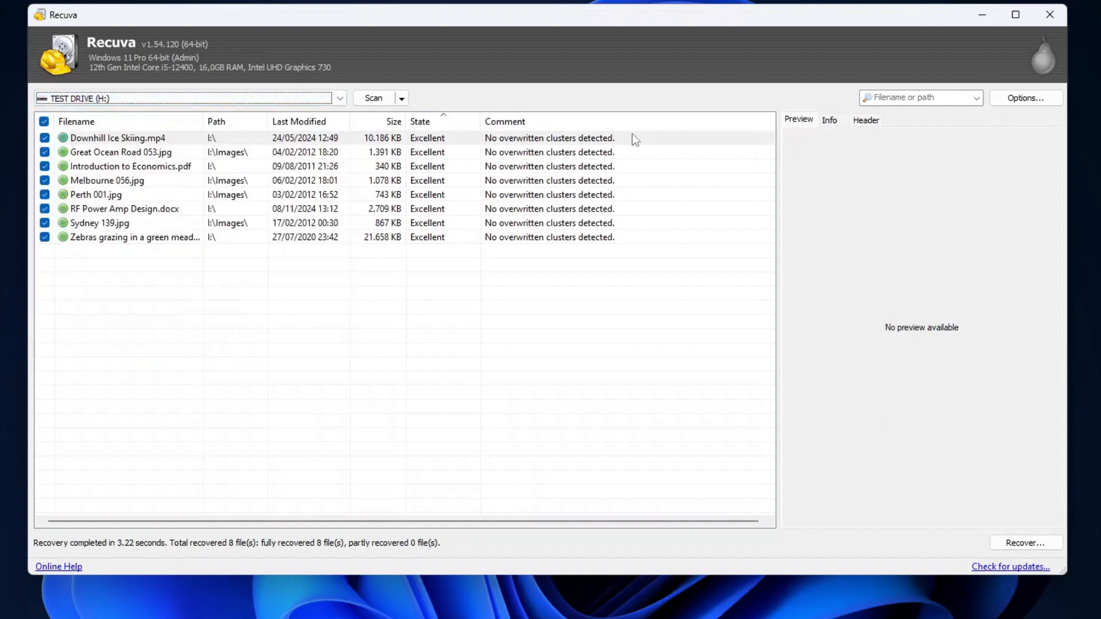
{"action": "left_click", "coordinate": [374, 98]}
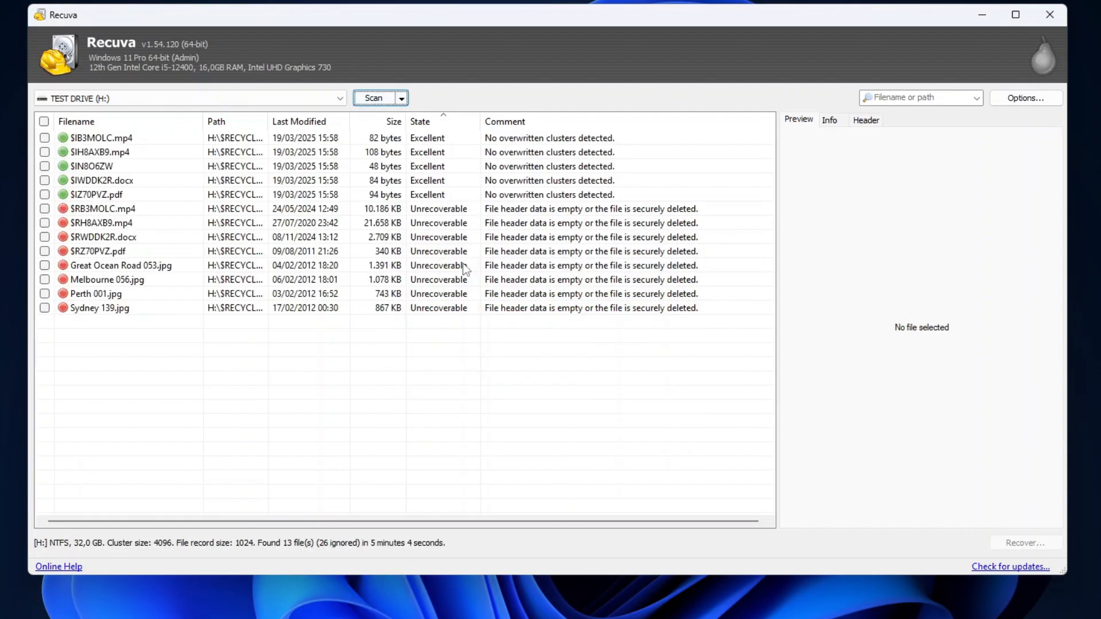
{"action": "mouse_move", "coordinate": [437, 241]}
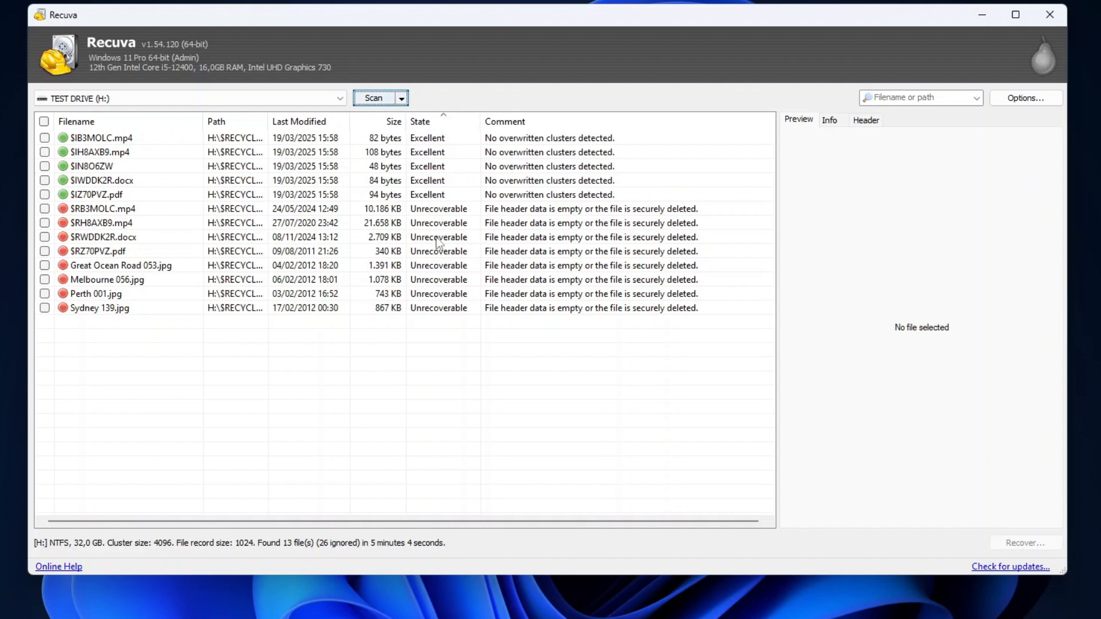
Inspect an unrecoverable result, check all 13 found files and start Recover.
{"action": "left_click", "coordinate": [94, 209]}
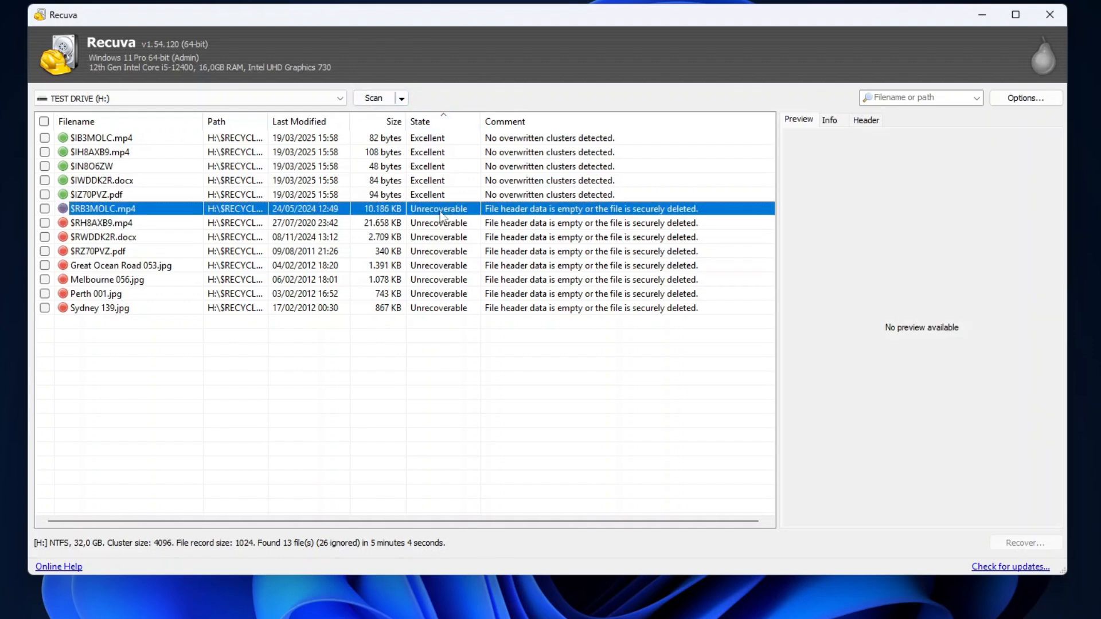
{"action": "left_click", "coordinate": [45, 122]}
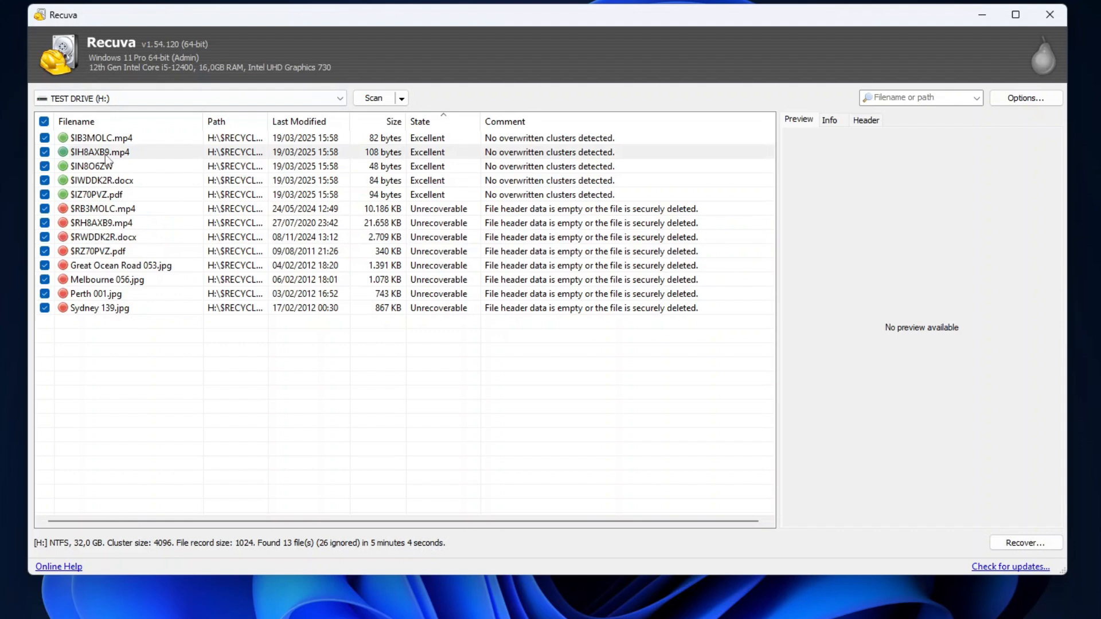
{"action": "left_click", "coordinate": [1025, 542]}
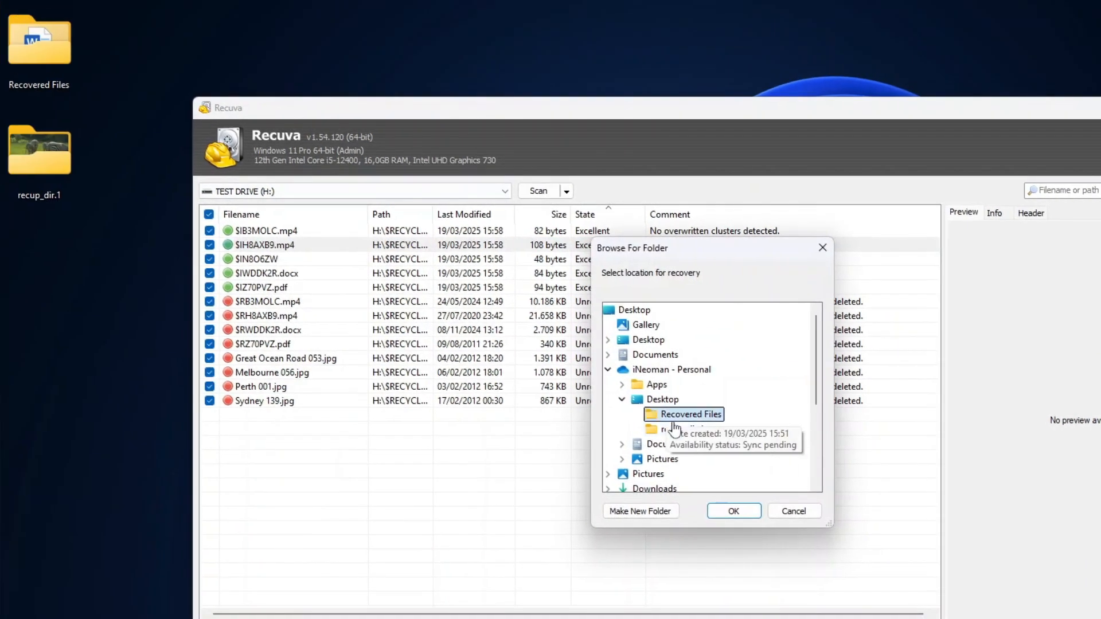
Recover the 13 files into a new Desktop folder named 'Recovered Frm Drv H'.
{"action": "left_click", "coordinate": [640, 511]}
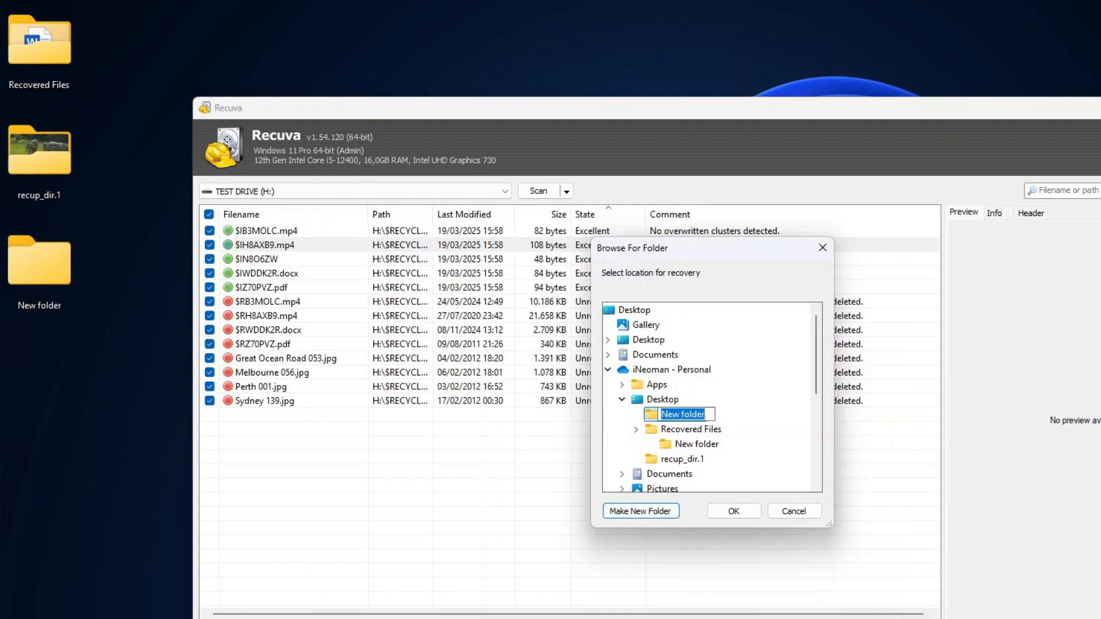
{"action": "type", "text": "Recovered Frm H"}
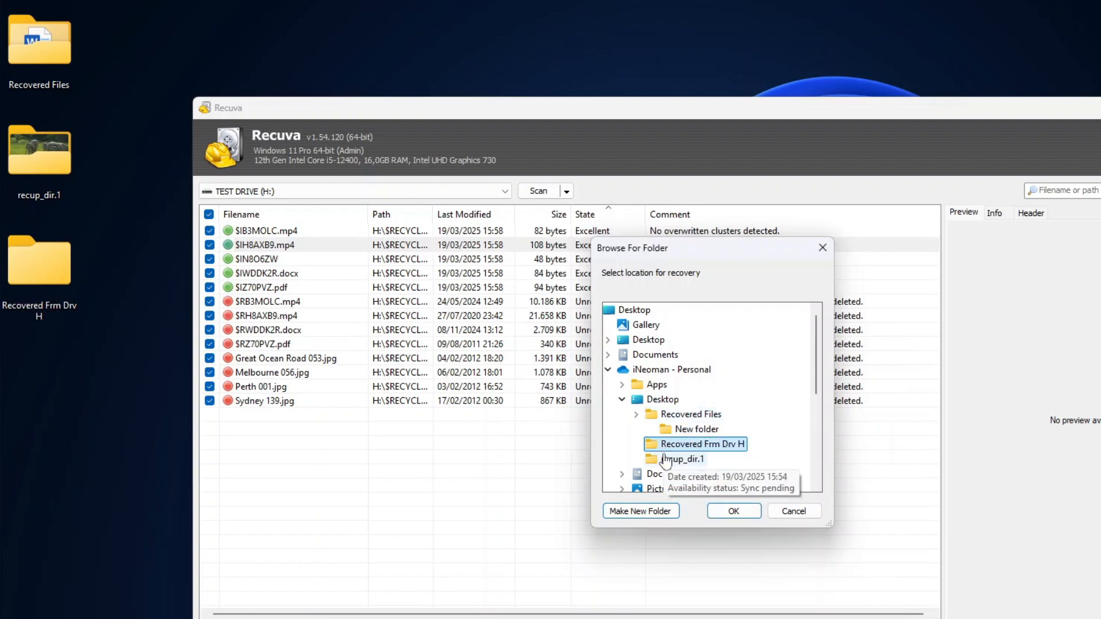
{"action": "left_click", "coordinate": [734, 512]}
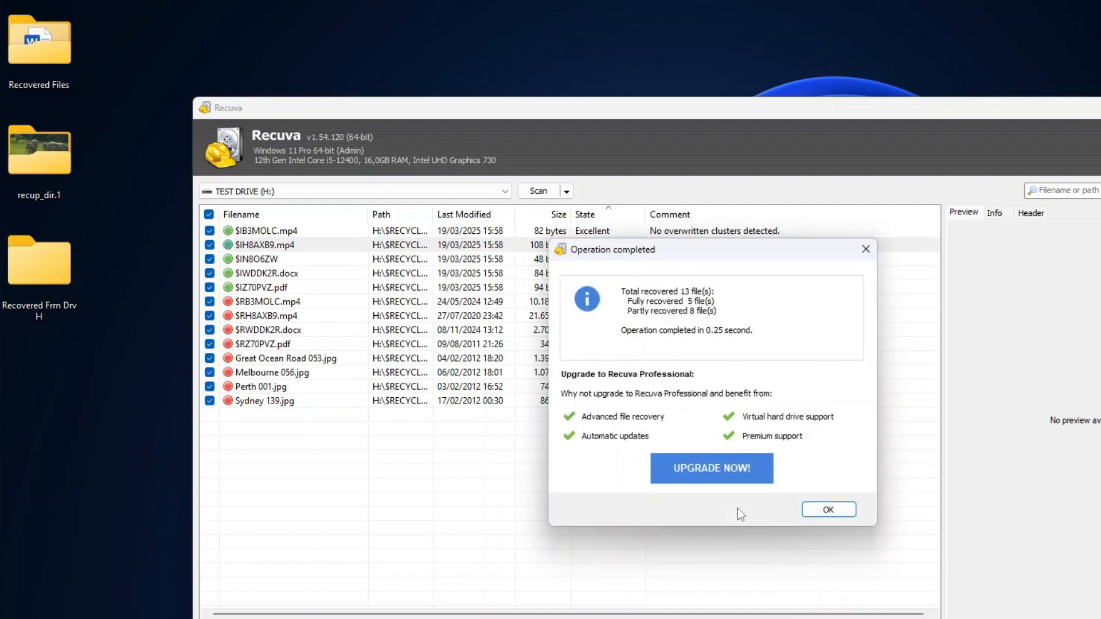
{"action": "left_click", "coordinate": [828, 509]}
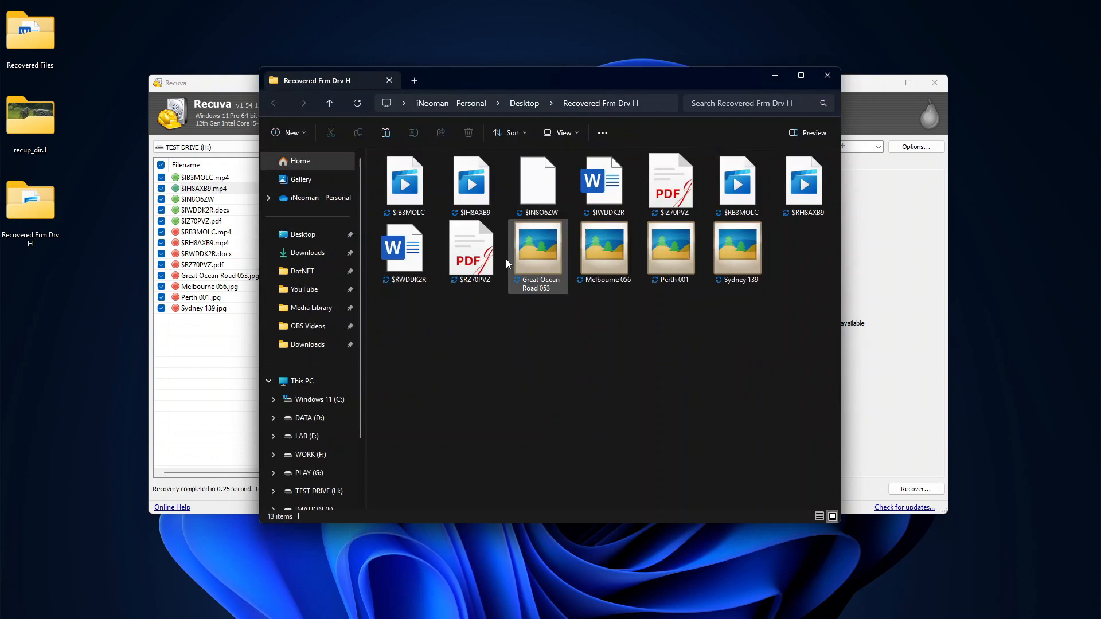
Preview two recovered files, including the PDF, to confirm they open correctly.
{"action": "double_click", "coordinate": [601, 181]}
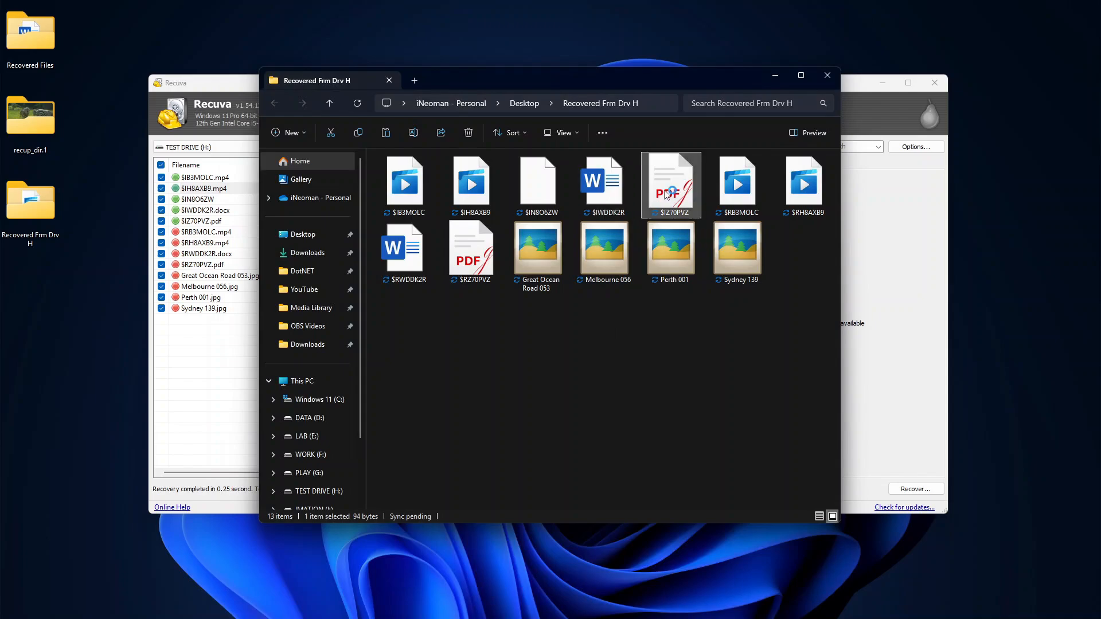
{"action": "double_click", "coordinate": [671, 185]}
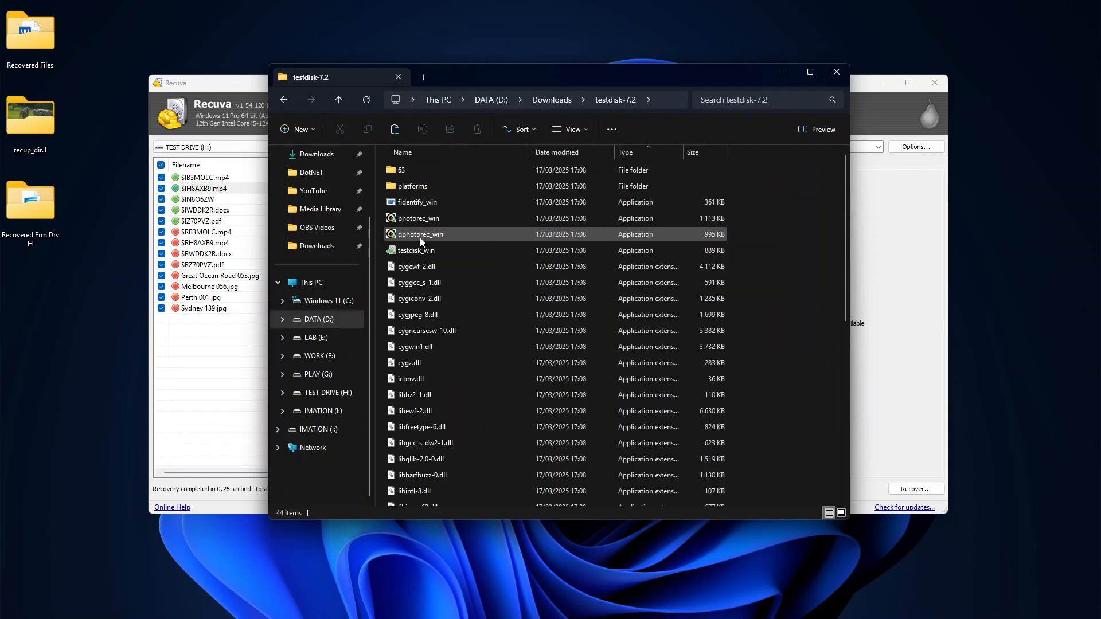
Launch qphotorec_win, choose the 2000 GB PhysicalDrive1, select TEST DRIVE, and set Desktop as destination.
{"action": "double_click", "coordinate": [420, 234]}
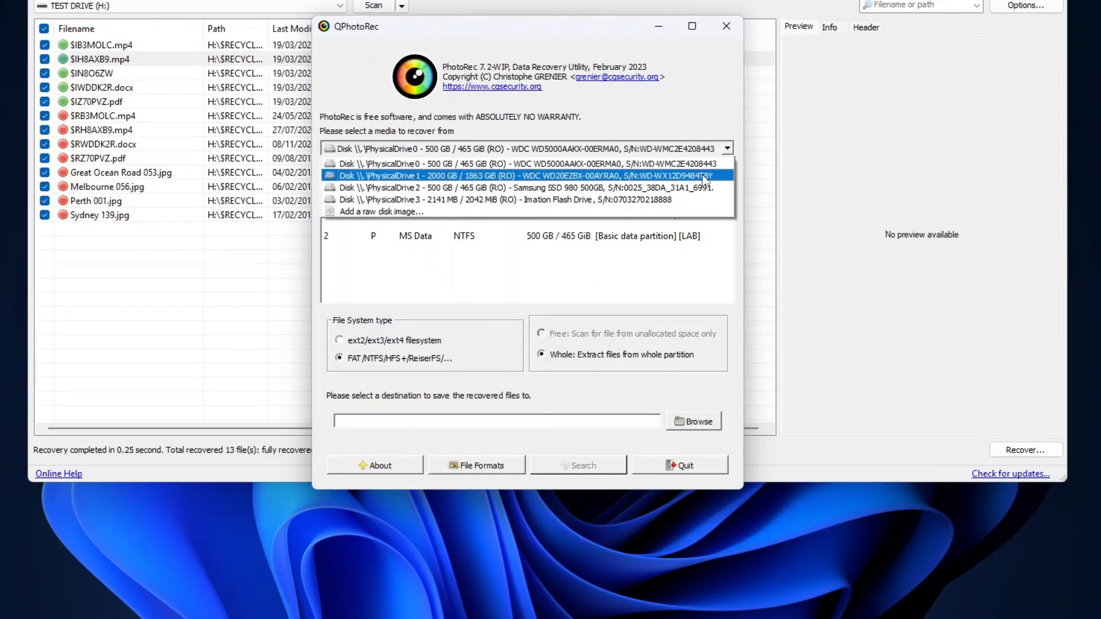
{"action": "left_click", "coordinate": [524, 176]}
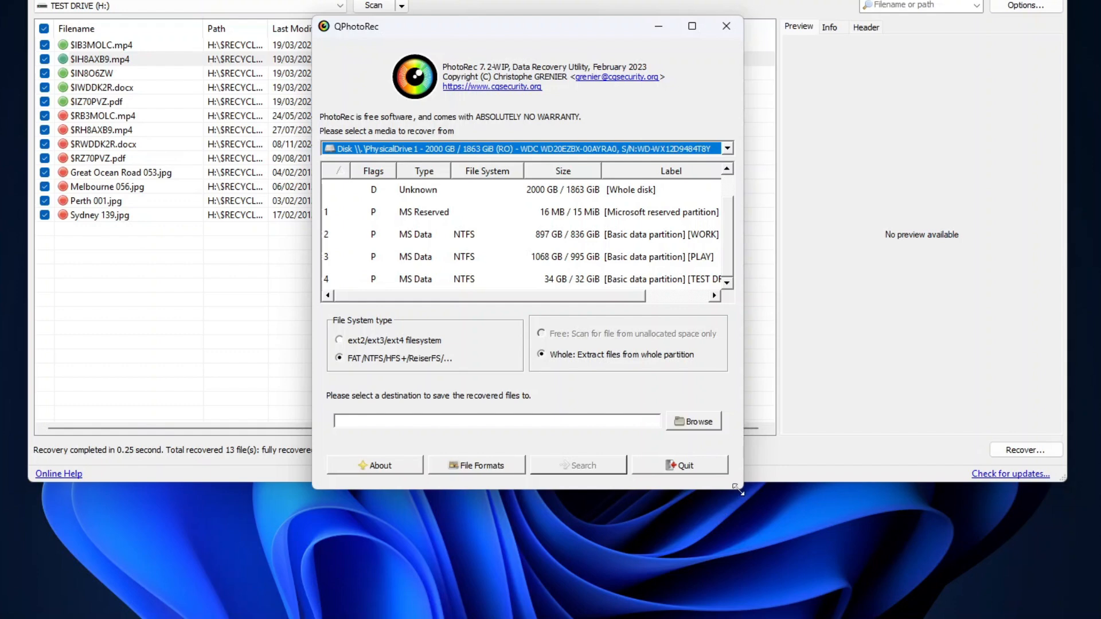
{"action": "left_click", "coordinate": [520, 278]}
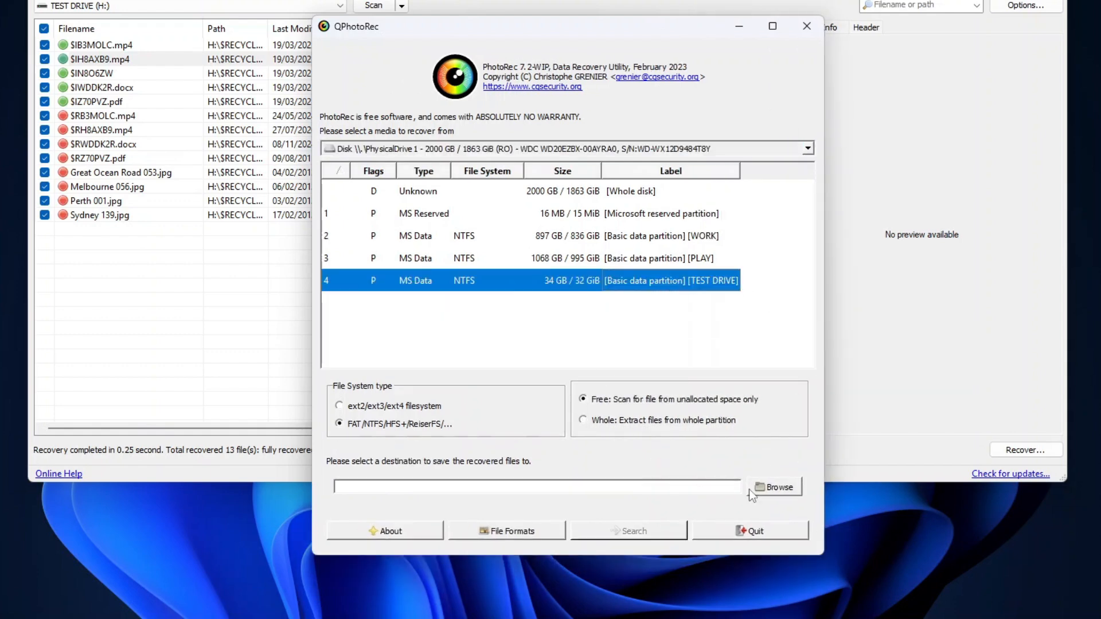
{"action": "left_click", "coordinate": [774, 486]}
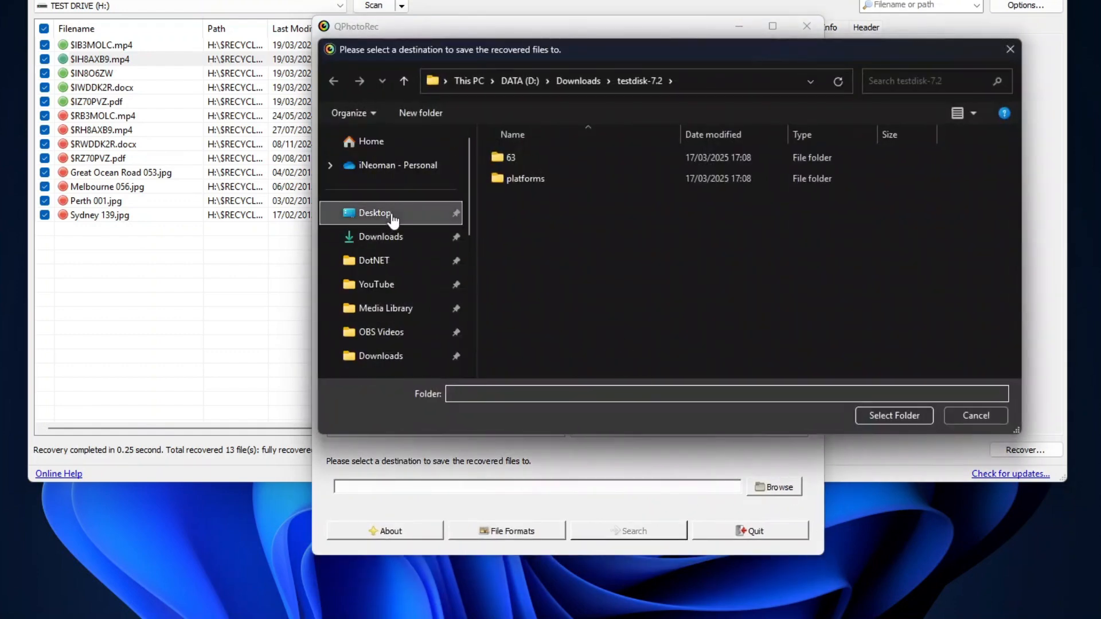
{"action": "left_click", "coordinate": [894, 416]}
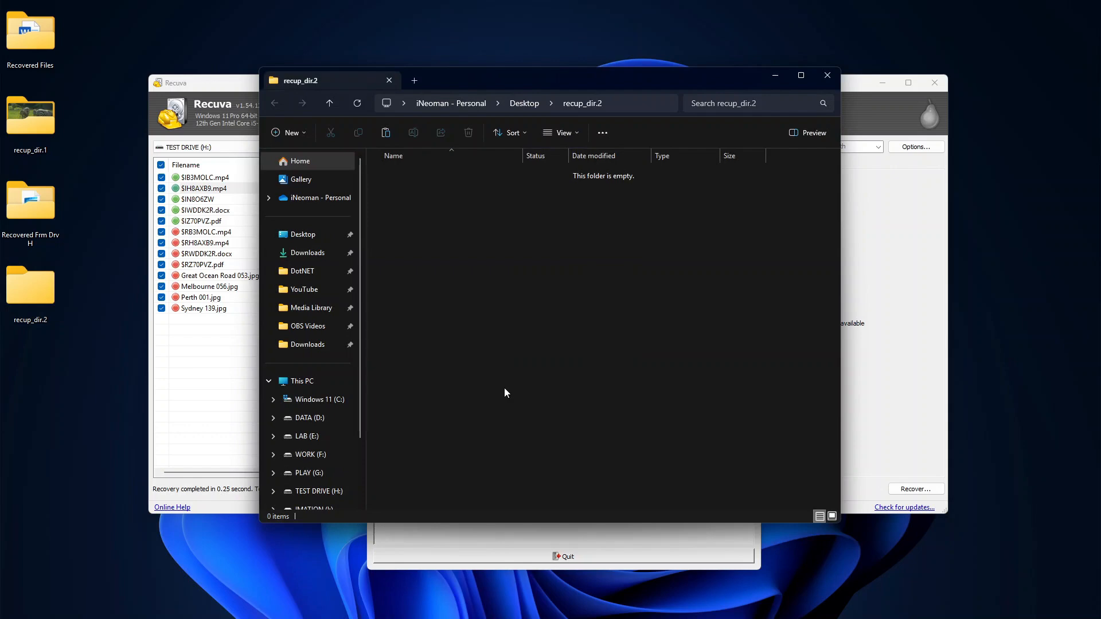
{"action": "mouse_move", "coordinate": [503, 375]}
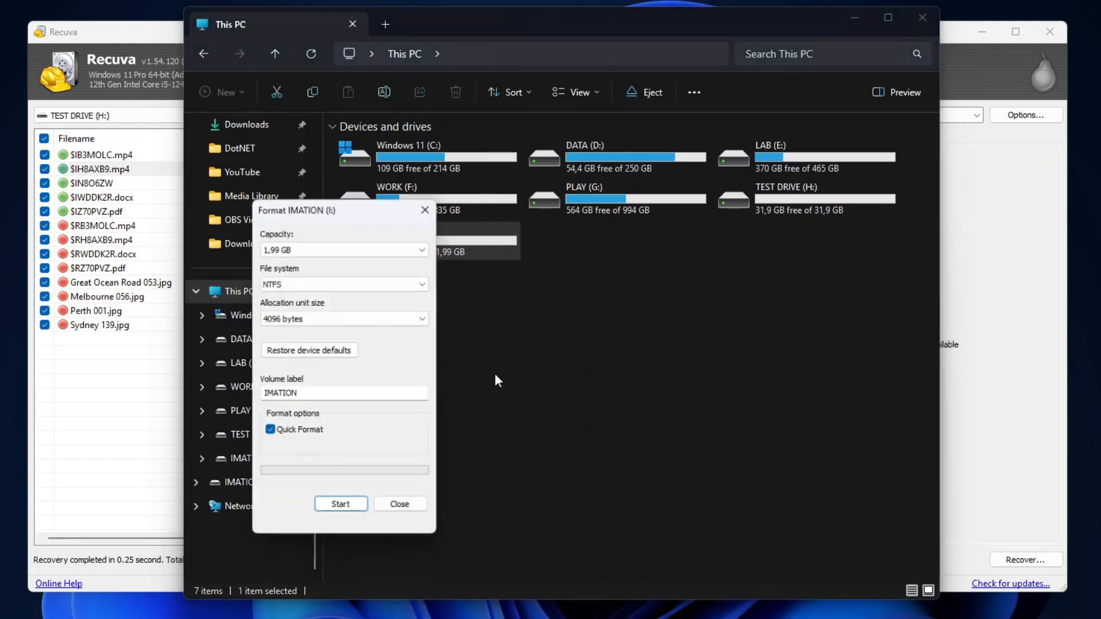
Start the quick NTFS format of IMATION (I:) and acknowledge Format Complete.
{"action": "left_click", "coordinate": [340, 504]}
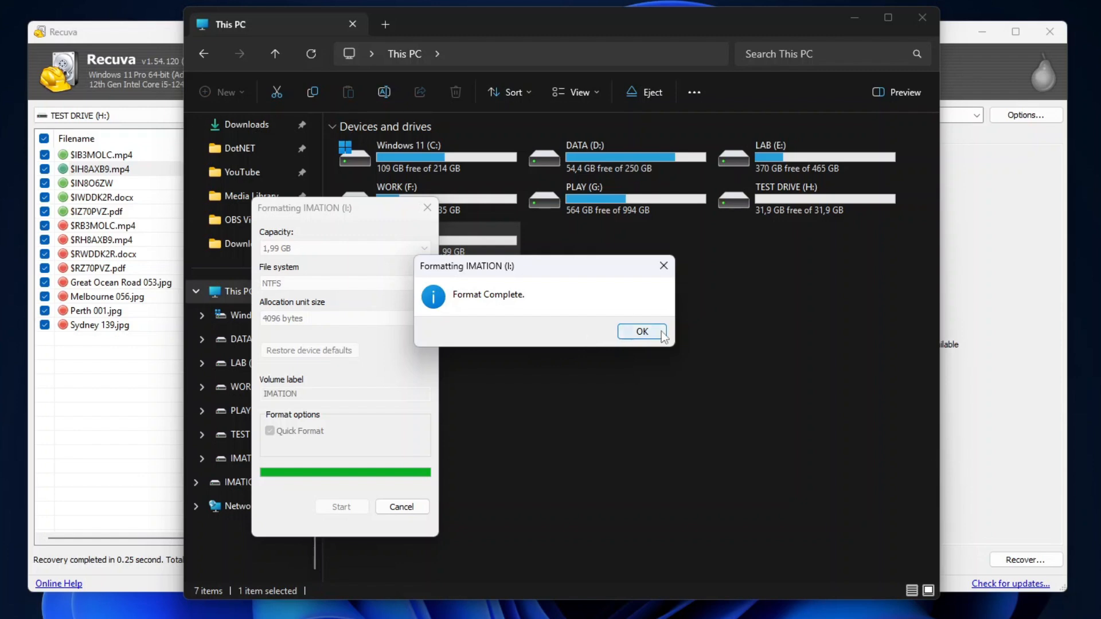
{"action": "left_click", "coordinate": [642, 331]}
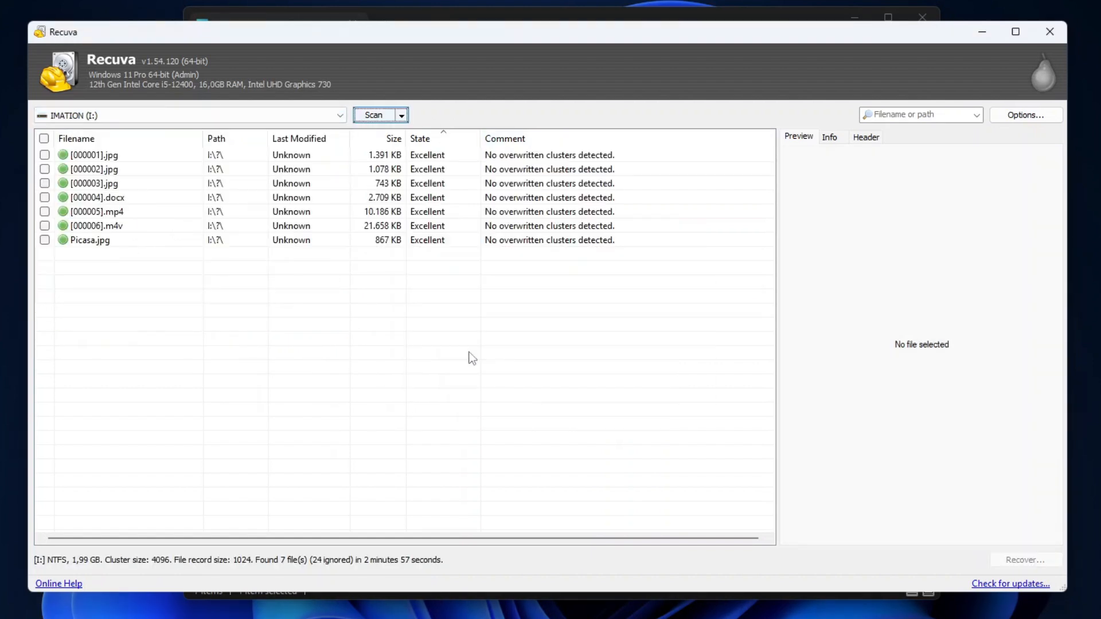
Recover all checked files into new Desktop folder 'Recovered Frm Formatted Flash Drv'.
{"action": "right_click", "coordinate": [86, 169]}
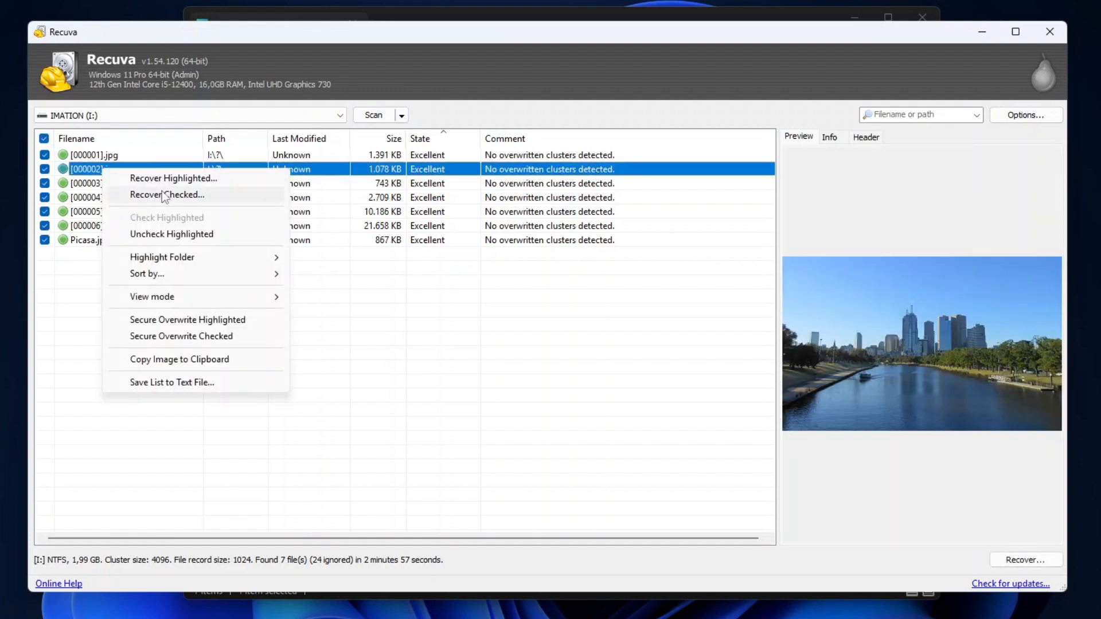
{"action": "left_click", "coordinate": [168, 195]}
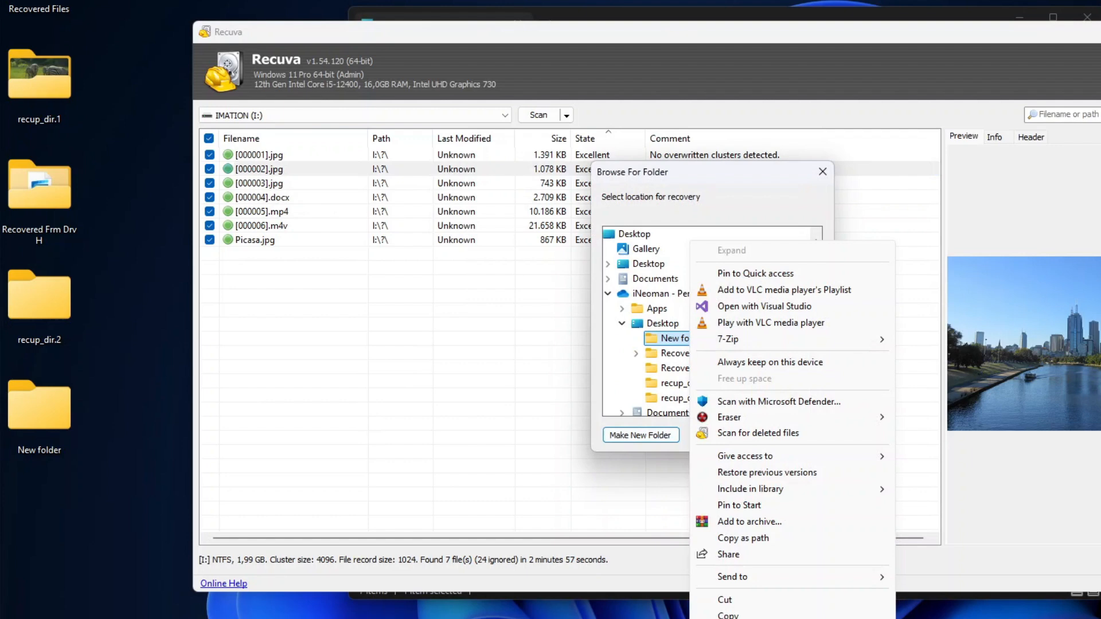
{"action": "type", "text": "Recovered Frm Formatted Flash Drv"}
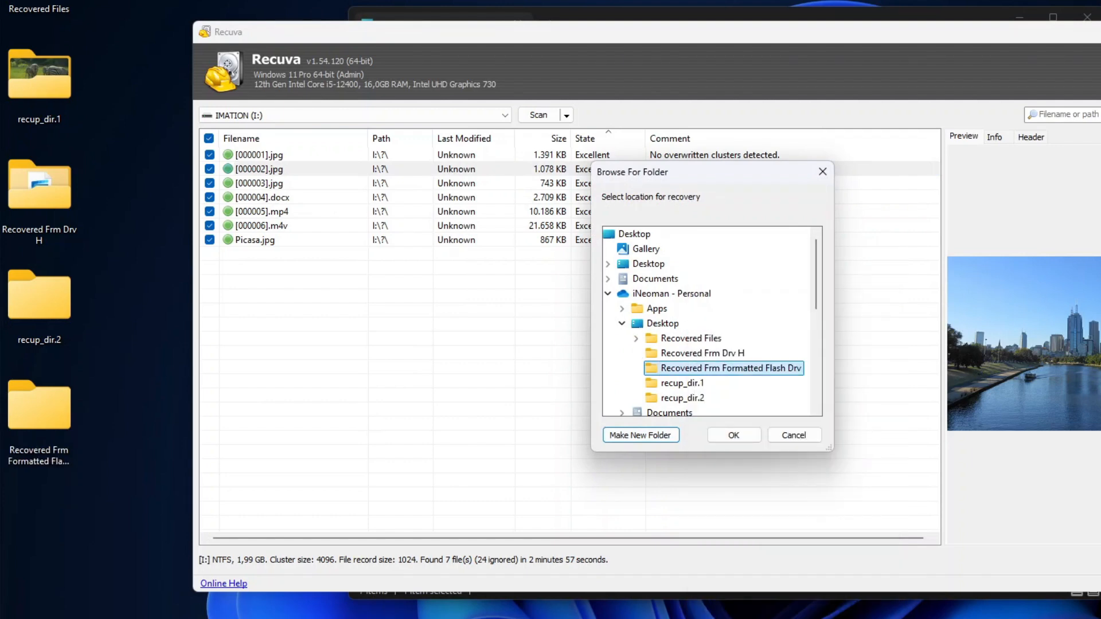
{"action": "left_click", "coordinate": [734, 436]}
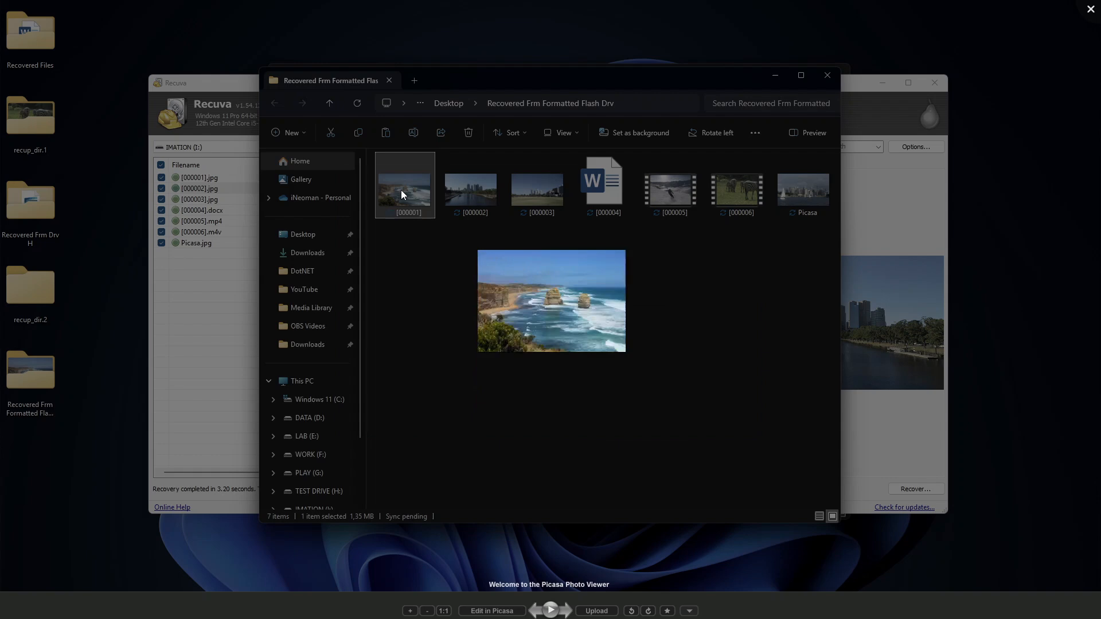
Preview a photo recovered from the formatted flash drive.
{"action": "double_click", "coordinate": [603, 181]}
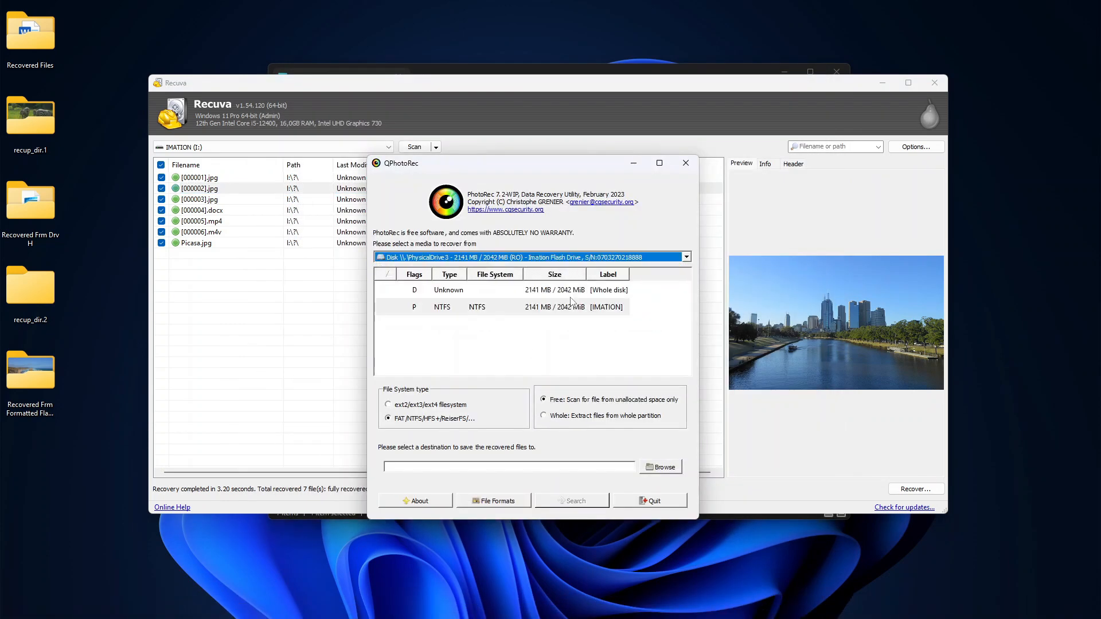
Select the Imation drive's NTFS partition as the source and close the Picasa preview.
{"action": "left_click", "coordinate": [660, 467]}
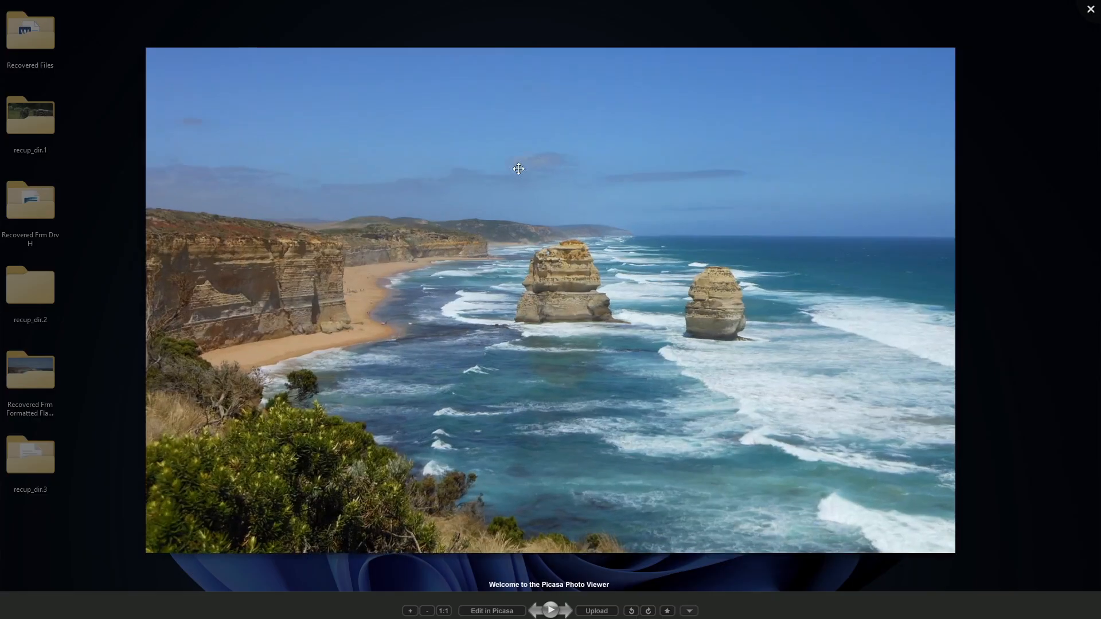
{"action": "left_click", "coordinate": [1090, 10]}
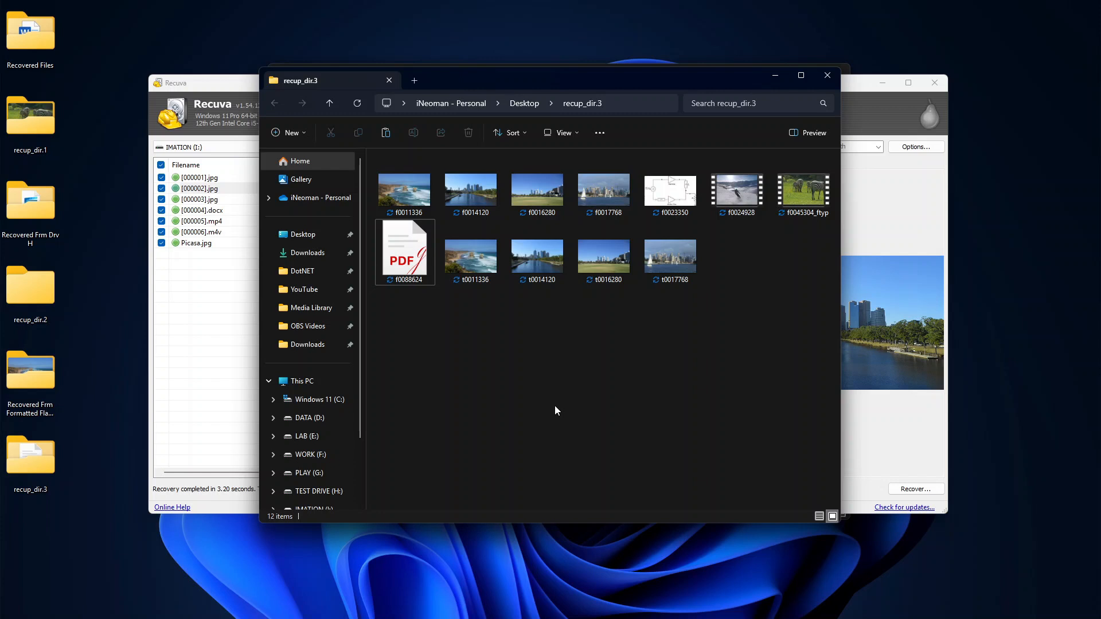
{"action": "mouse_move", "coordinate": [819, 583]}
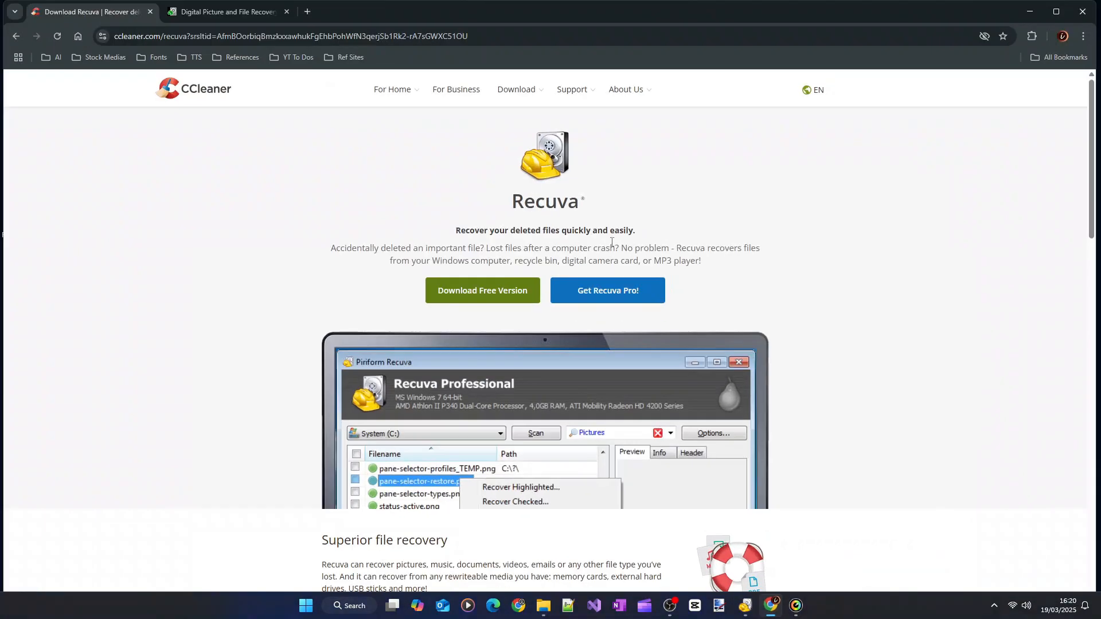
{"action": "left_click", "coordinate": [229, 12]}
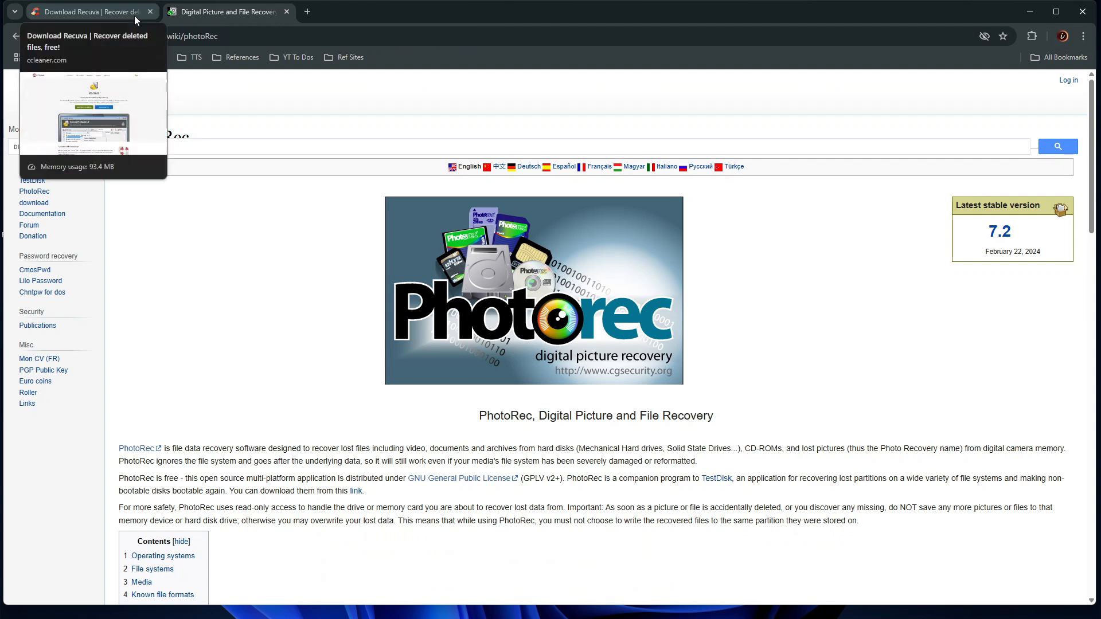
{"action": "left_click", "coordinate": [92, 11]}
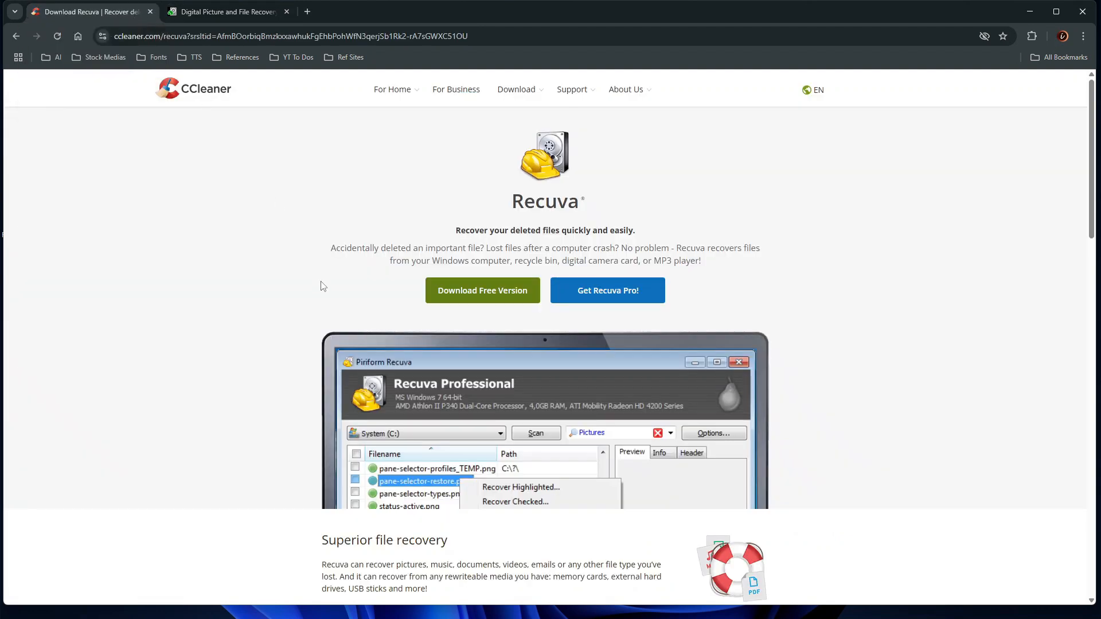